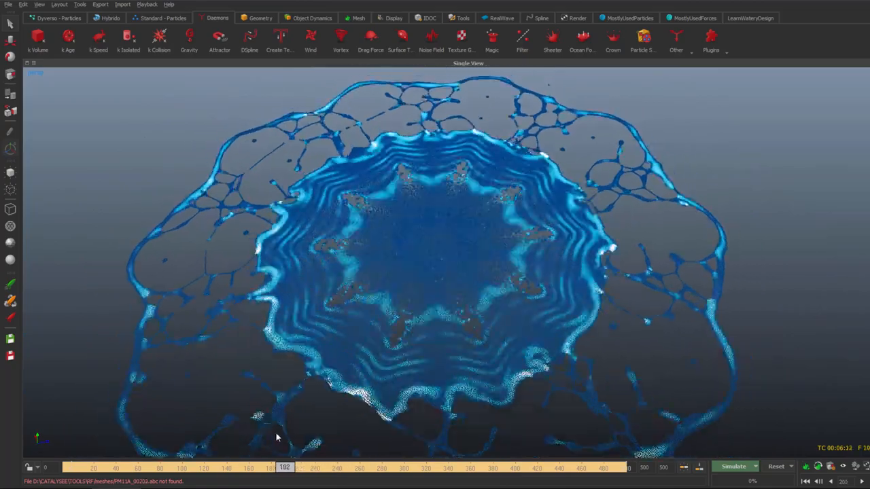
Scrub through the blue splash render clip, jumping back to an earlier frame
{"action": "left_click_drag", "start_coordinate": [285, 467], "coordinate": [216, 467]}
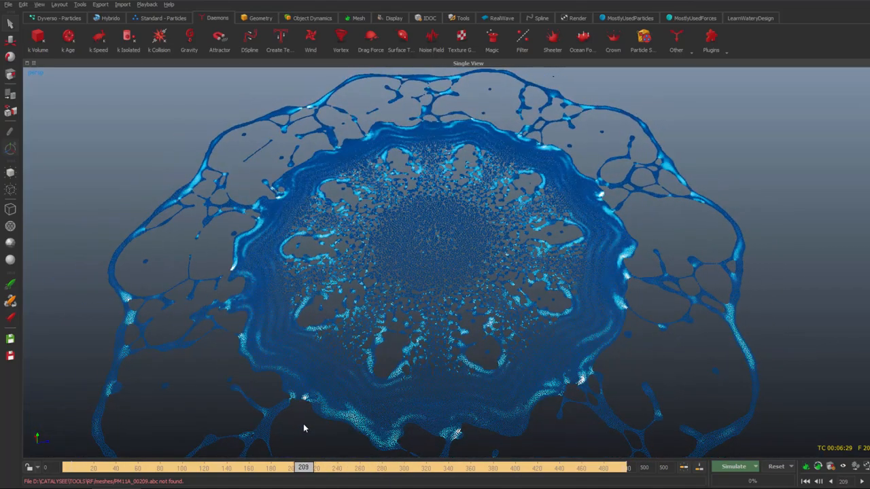
{"action": "left_click", "coordinate": [265, 467]}
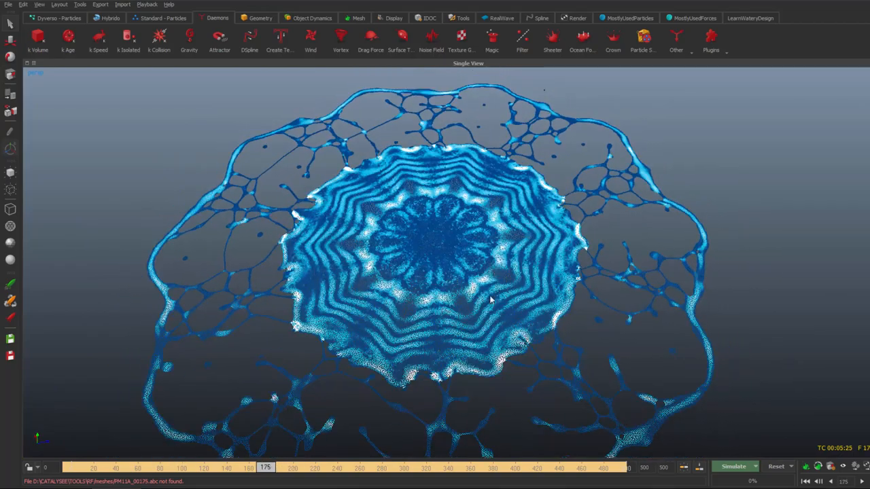
{"action": "mouse_move", "coordinate": [250, 457]}
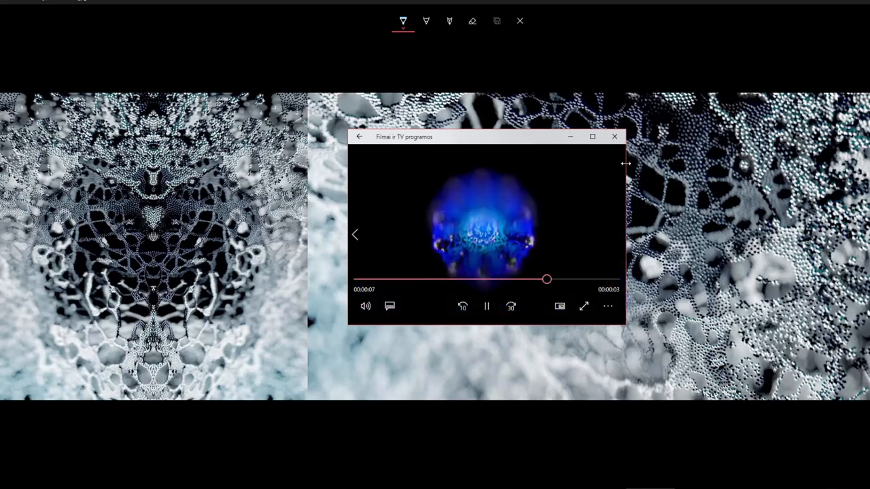
{"action": "mouse_move", "coordinate": [616, 136]}
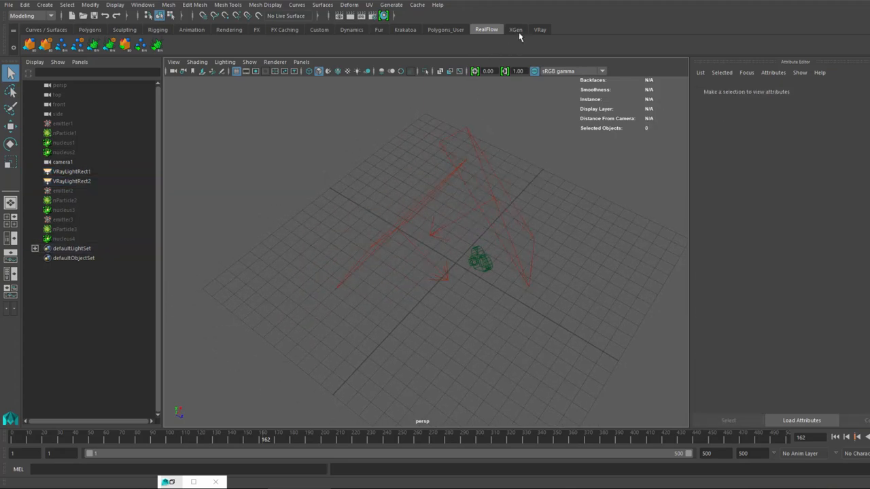
Review V-Ray output: png named LWD_PColorTest01 at 1067×600, then the Overrides tab
{"action": "left_click", "coordinate": [539, 30]}
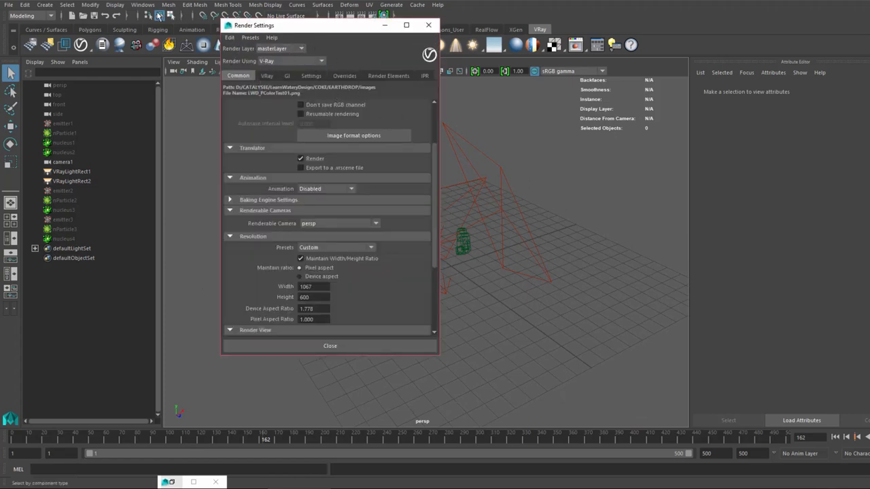
{"action": "left_click", "coordinate": [142, 5]}
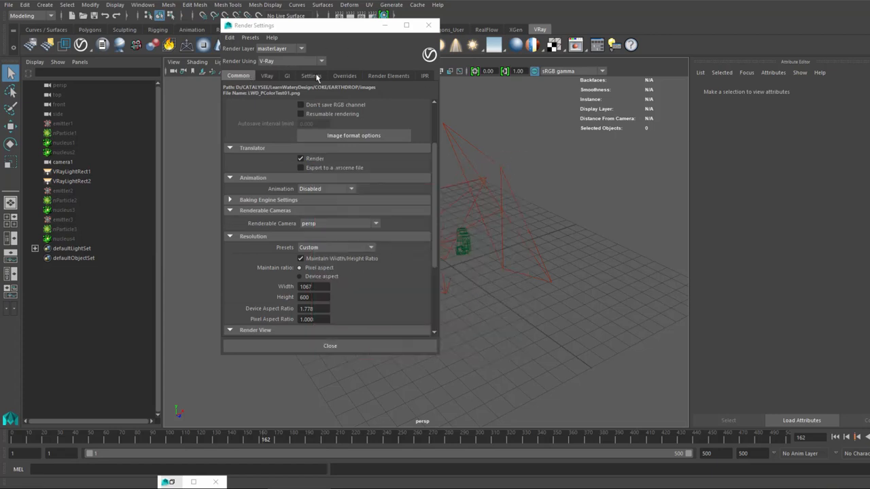
{"action": "mouse_move", "coordinate": [435, 175]}
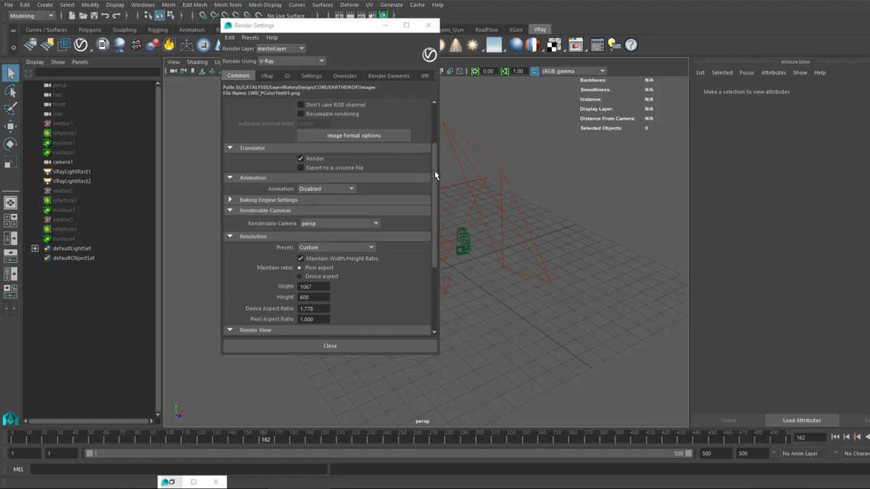
{"action": "scroll", "scroll_direction": "up", "scroll_amount": 3}
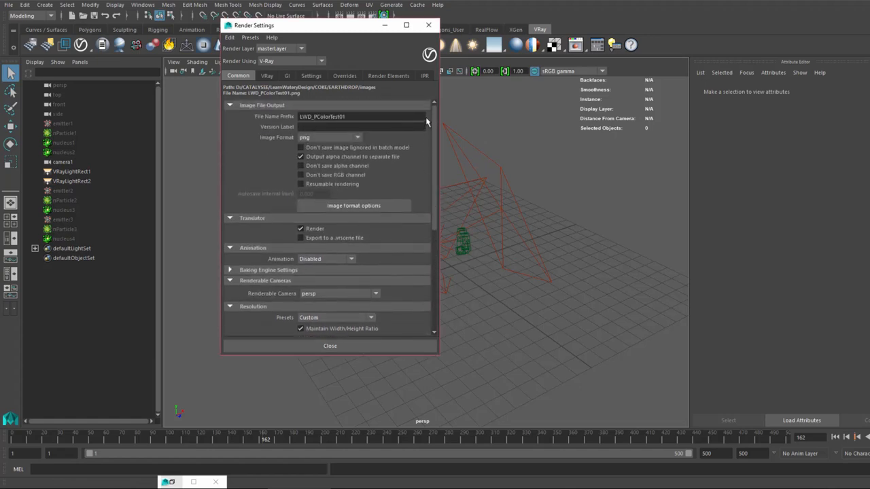
{"action": "mouse_move", "coordinate": [359, 80]}
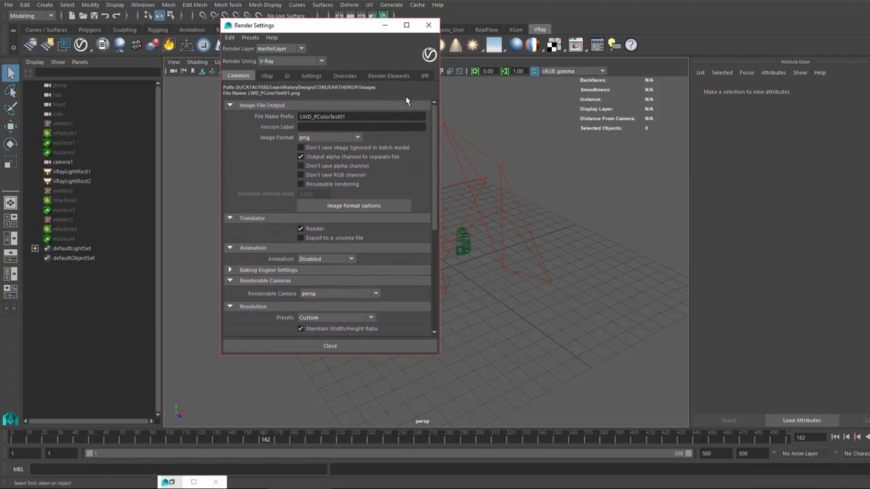
{"action": "left_click", "coordinate": [344, 75]}
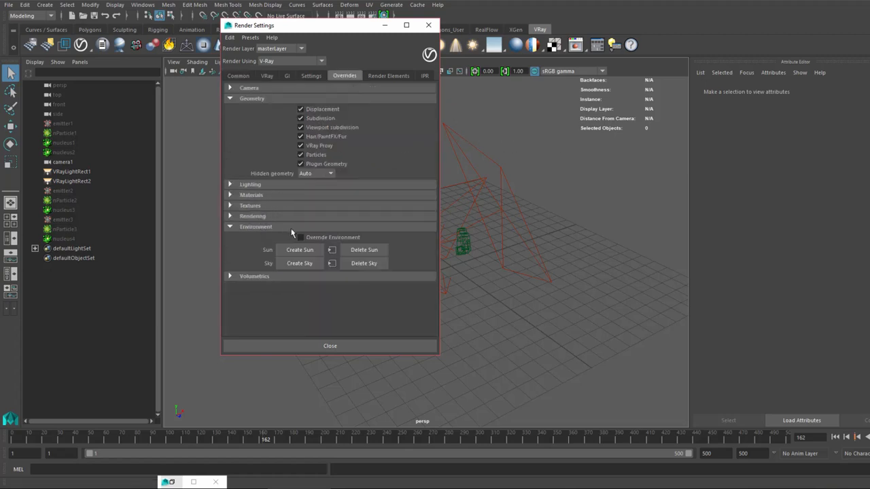
Toggle Override Environment on and off, then inspect the Velocity and Z-depth render elements
{"action": "left_click", "coordinate": [301, 238]}
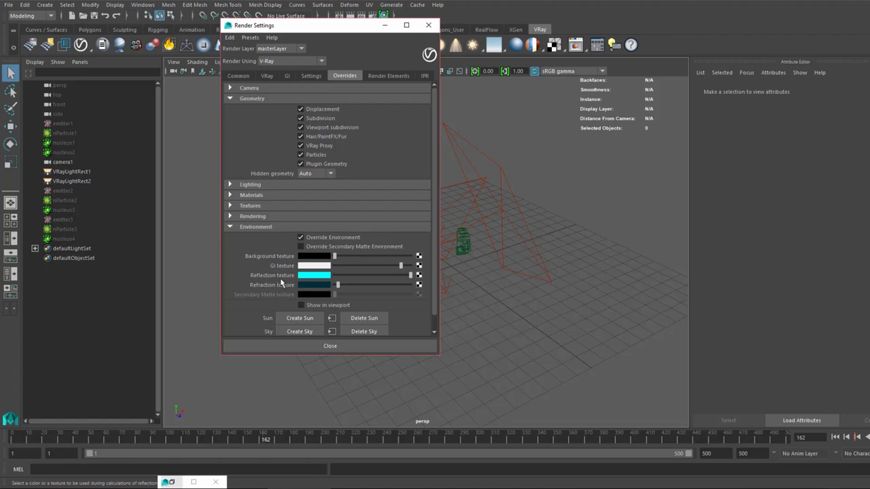
{"action": "mouse_move", "coordinate": [359, 165]}
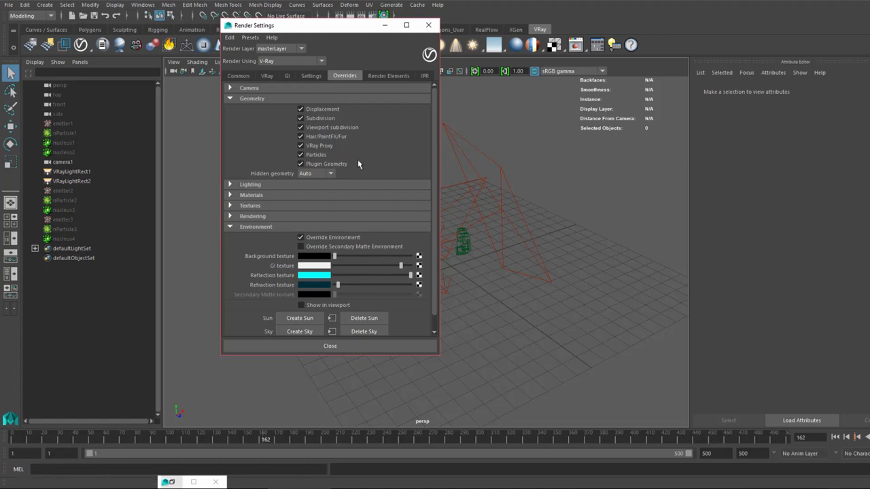
{"action": "left_click", "coordinate": [301, 237]}
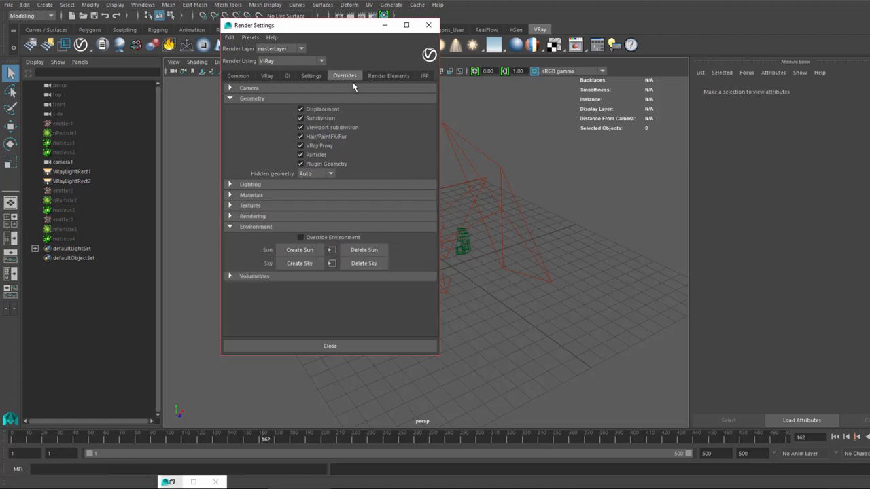
{"action": "left_click", "coordinate": [388, 76]}
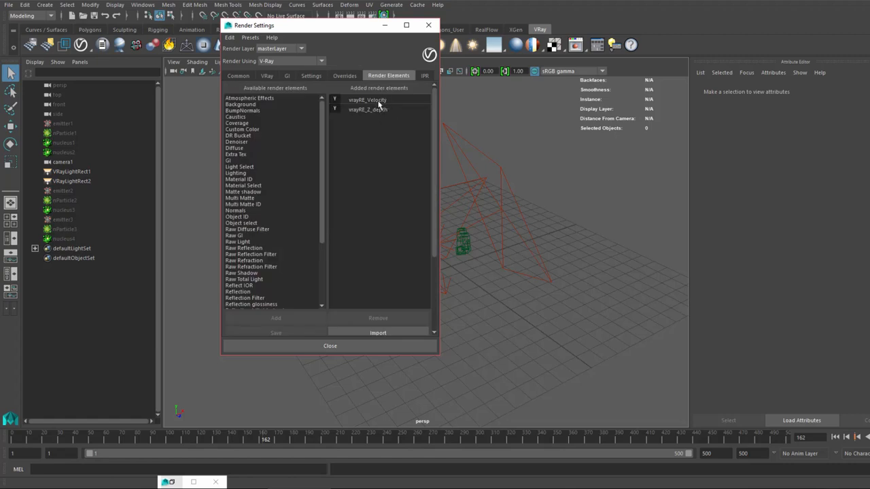
{"action": "left_click", "coordinate": [367, 100]}
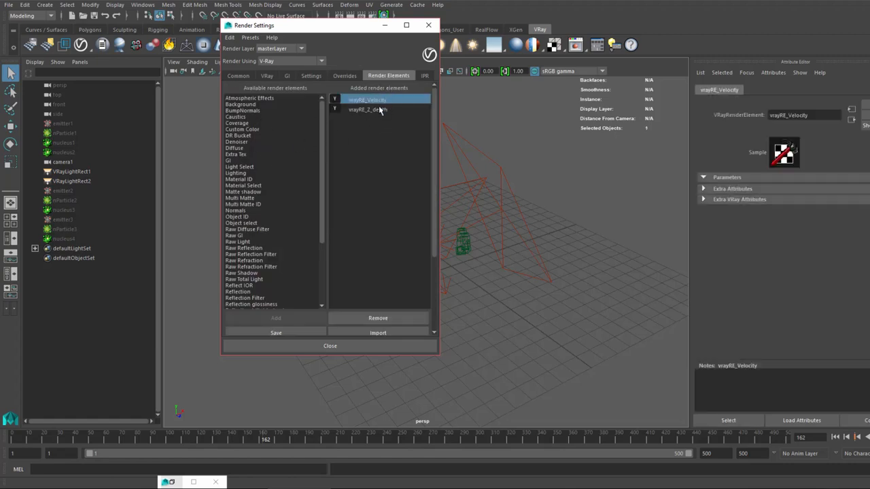
{"action": "left_click", "coordinate": [368, 110]}
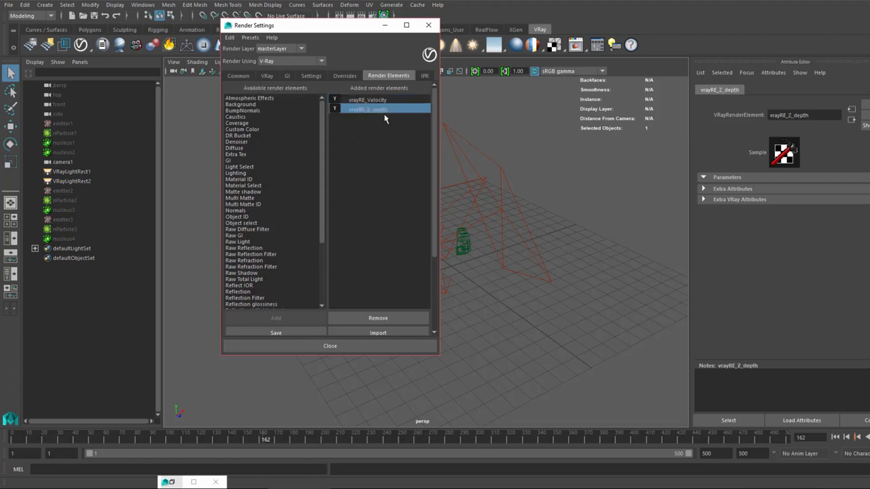
Back on the Common tab, collapse the output and Renderable Cameras sections
{"action": "left_click", "coordinate": [238, 75]}
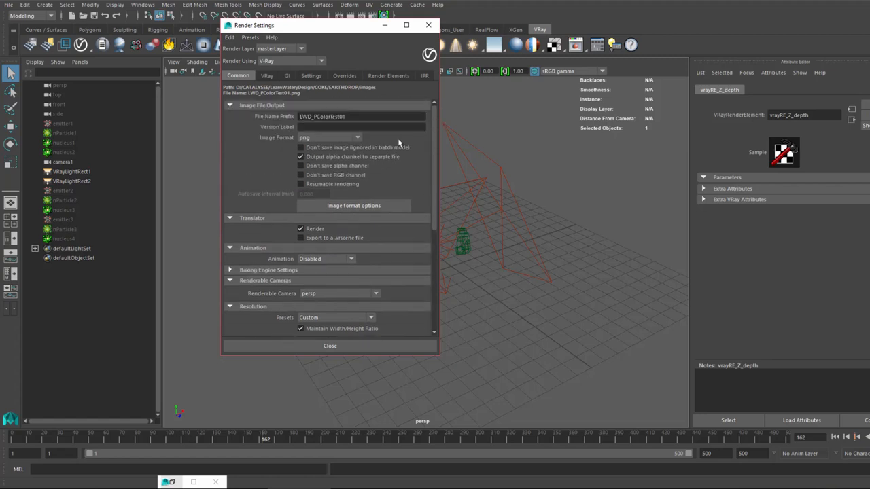
{"action": "left_click", "coordinate": [230, 217]}
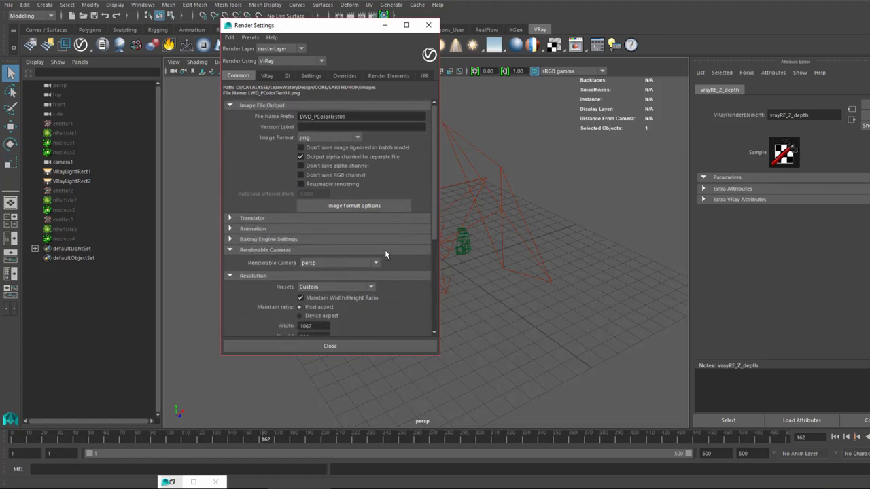
{"action": "left_click", "coordinate": [230, 249]}
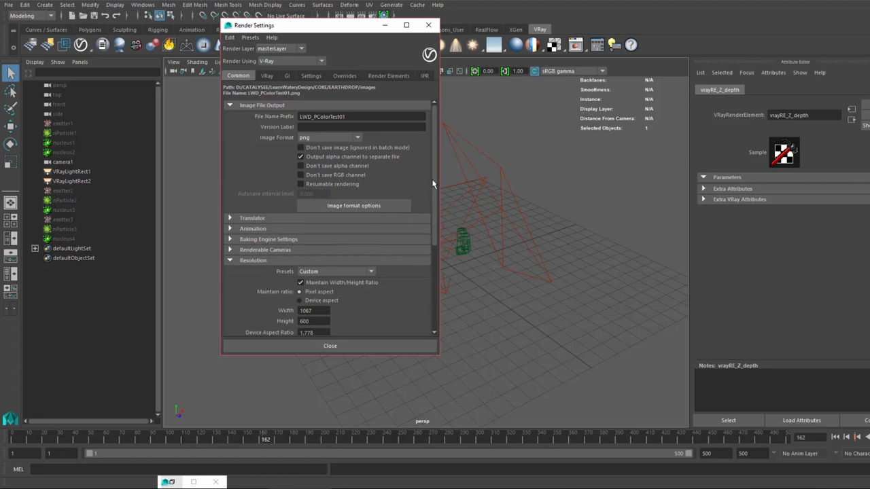
{"action": "scroll", "scroll_direction": "down", "scroll_amount": 3}
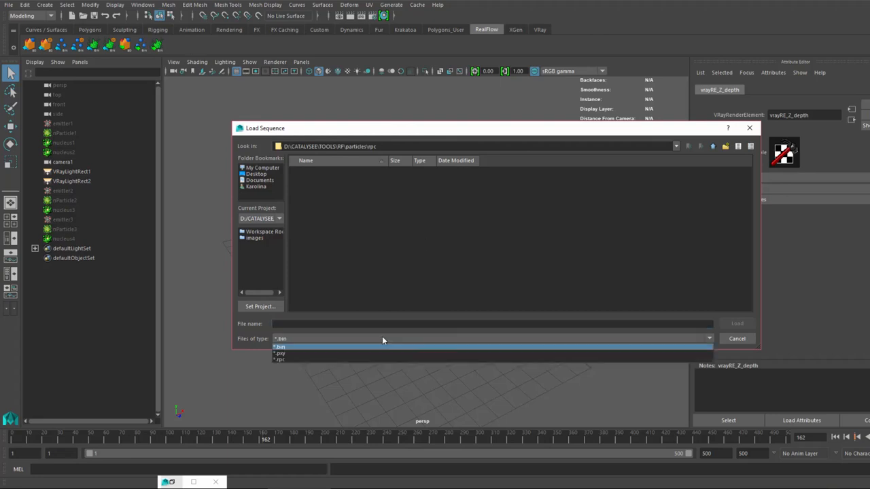
Load the PM11A03 *.rpc sequence as a RealFlow emitter and go to frame 177
{"action": "left_click", "coordinate": [279, 359]}
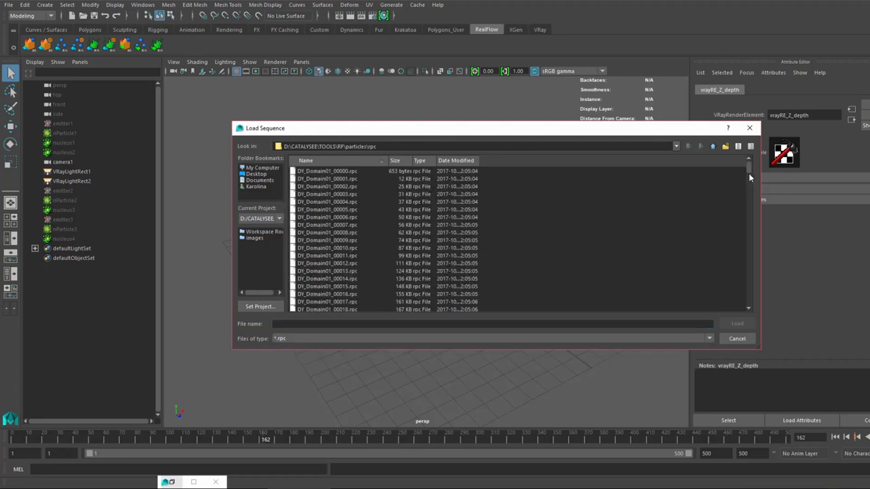
{"action": "scroll", "scroll_direction": "down", "scroll_amount": 3}
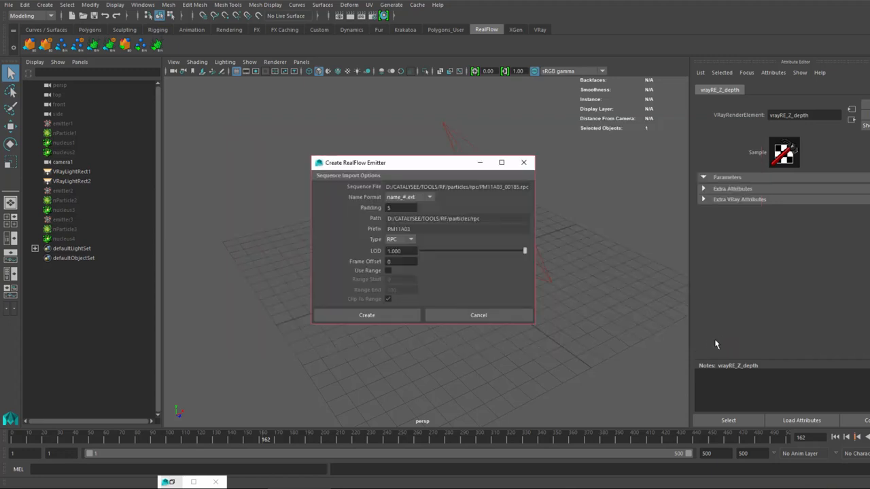
{"action": "left_click", "coordinate": [366, 314]}
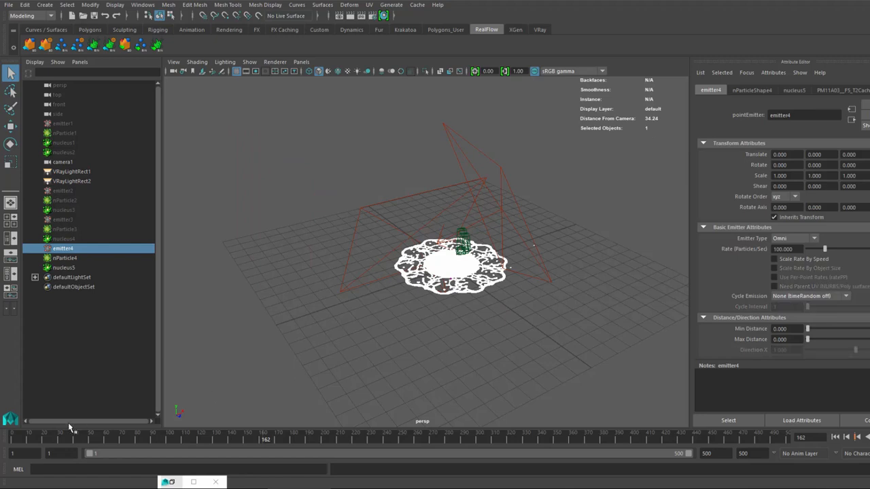
{"action": "left_click", "coordinate": [211, 439]}
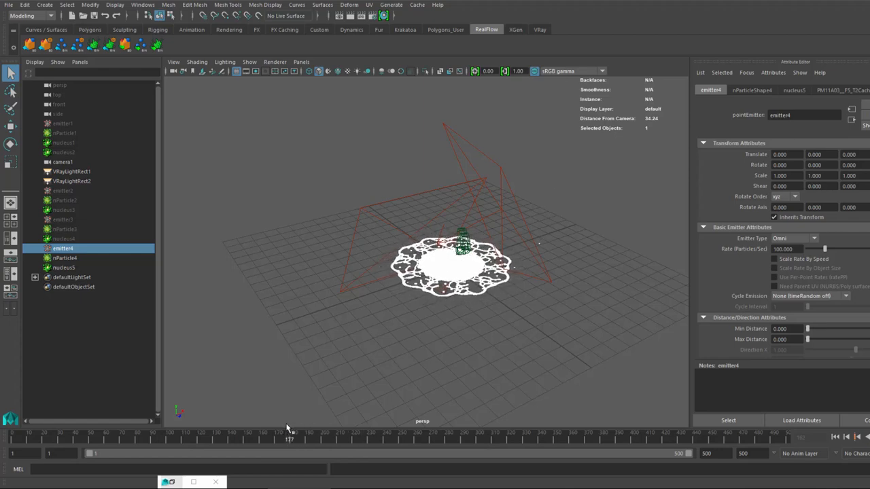
Look through camera1 and frame the whole white splash ring inside the render gate
{"action": "left_click", "coordinate": [293, 433]}
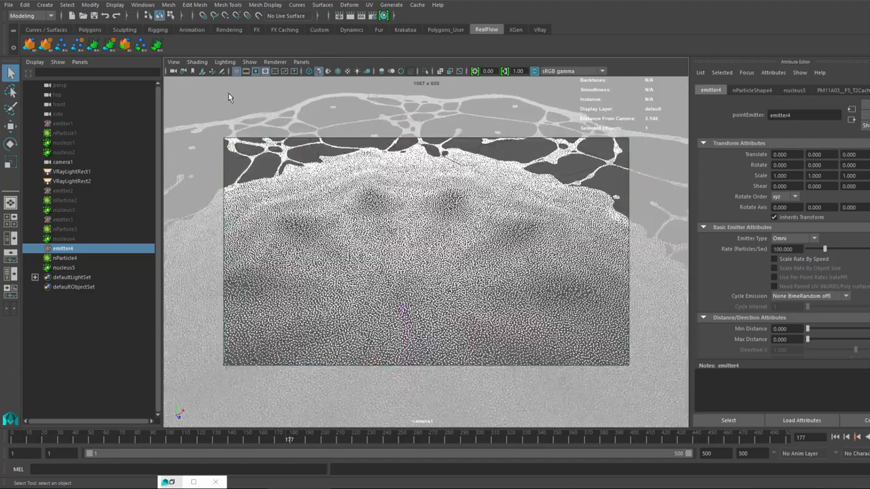
{"action": "left_click", "coordinate": [173, 62]}
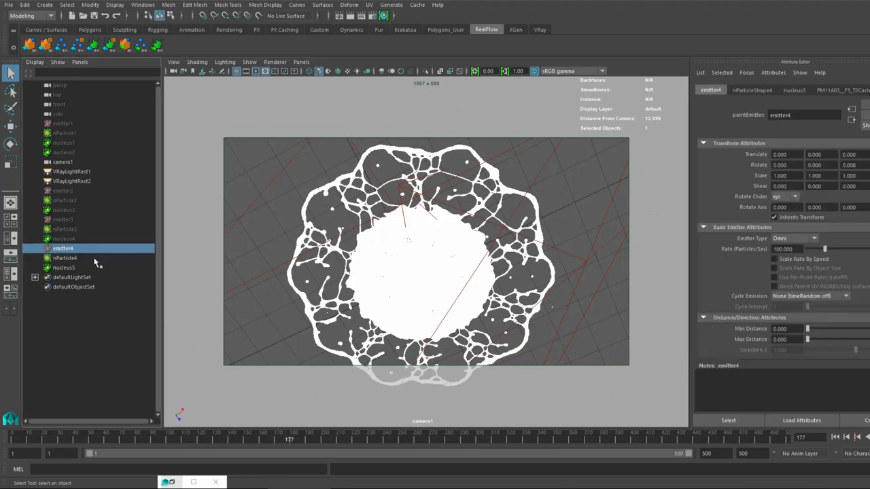
{"action": "left_click", "coordinate": [64, 258]}
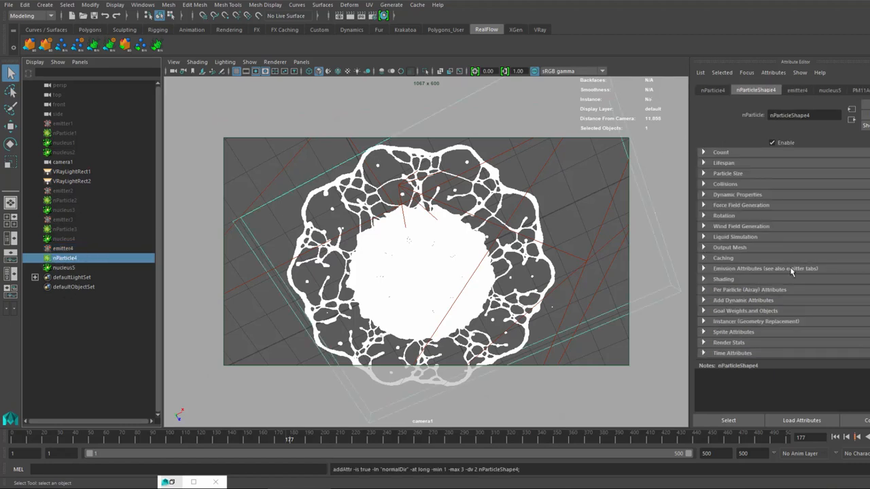
Set nParticleShape4's Particle Render Type to Spheres and expand Particle Size (radius 0.010)
{"action": "left_click", "coordinate": [723, 278]}
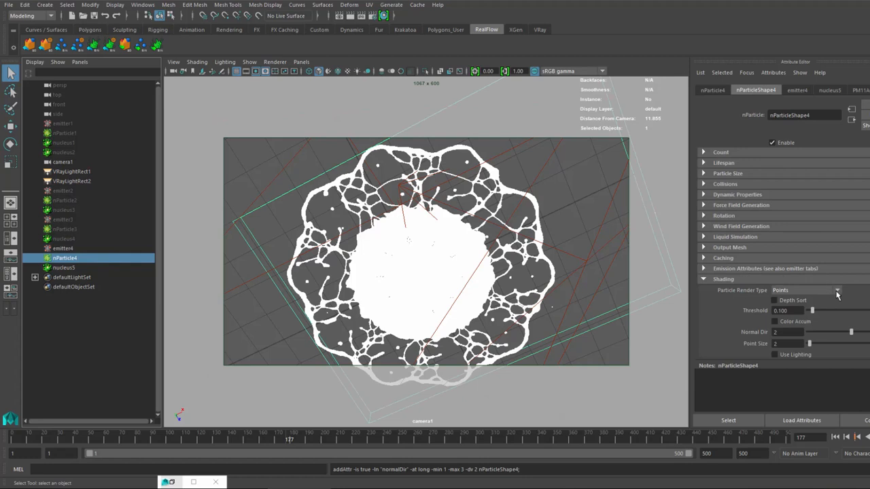
{"action": "left_click", "coordinate": [837, 290]}
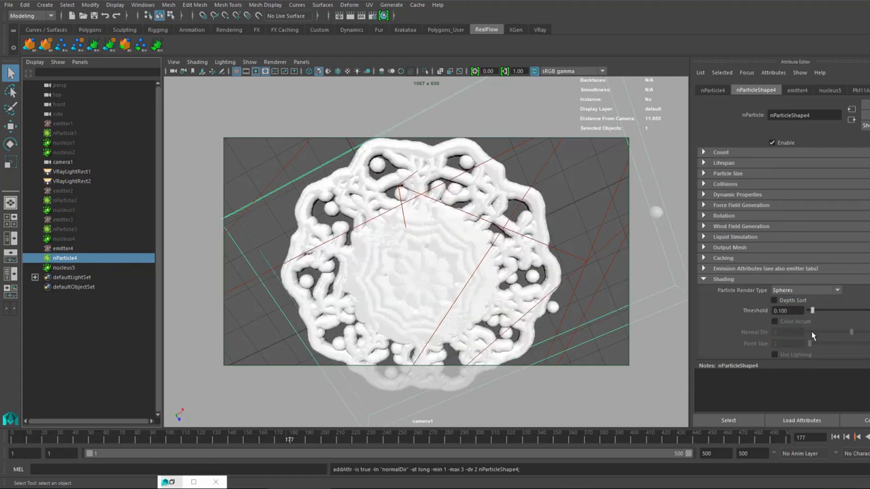
{"action": "mouse_move", "coordinate": [840, 287]}
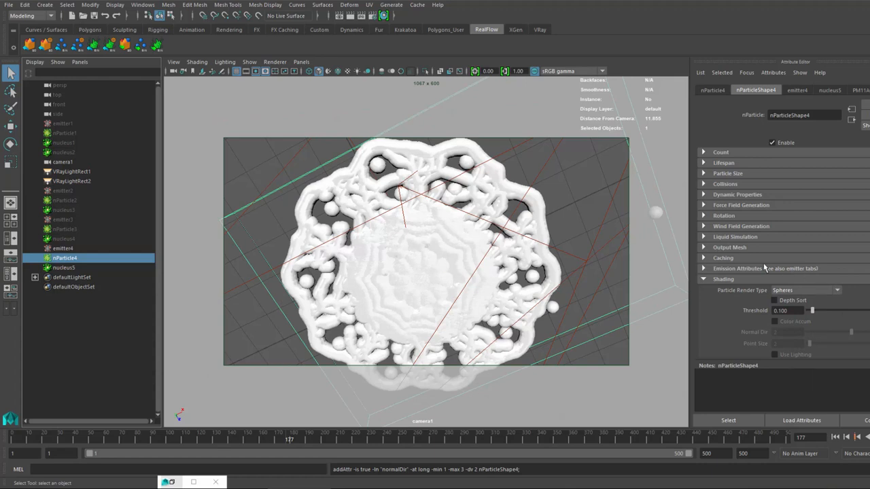
{"action": "mouse_move", "coordinate": [397, 274]}
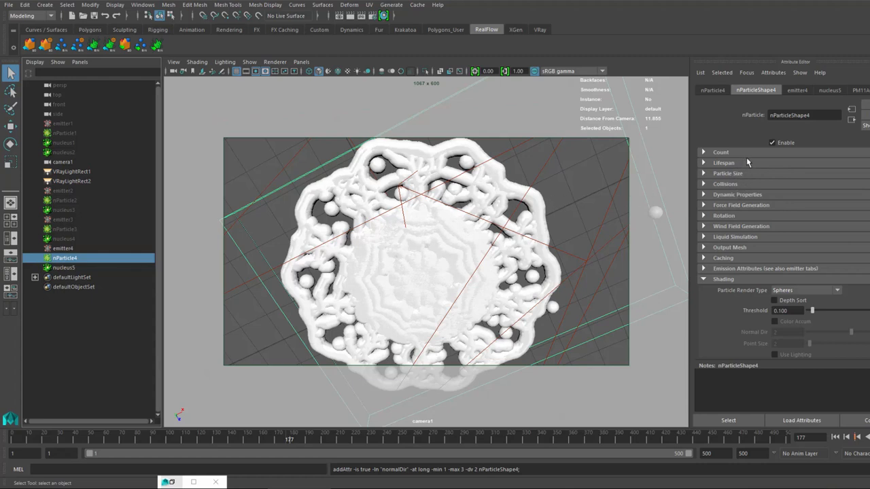
{"action": "left_click", "coordinate": [705, 173]}
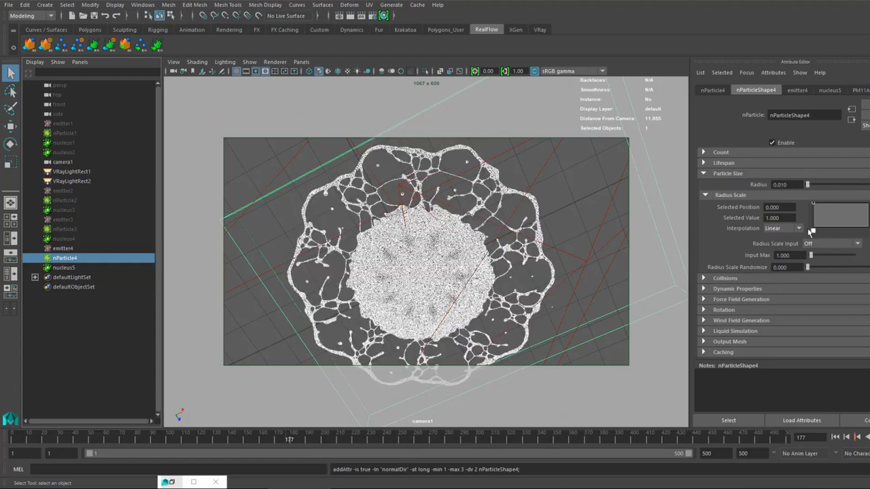
{"action": "mouse_move", "coordinate": [552, 233]}
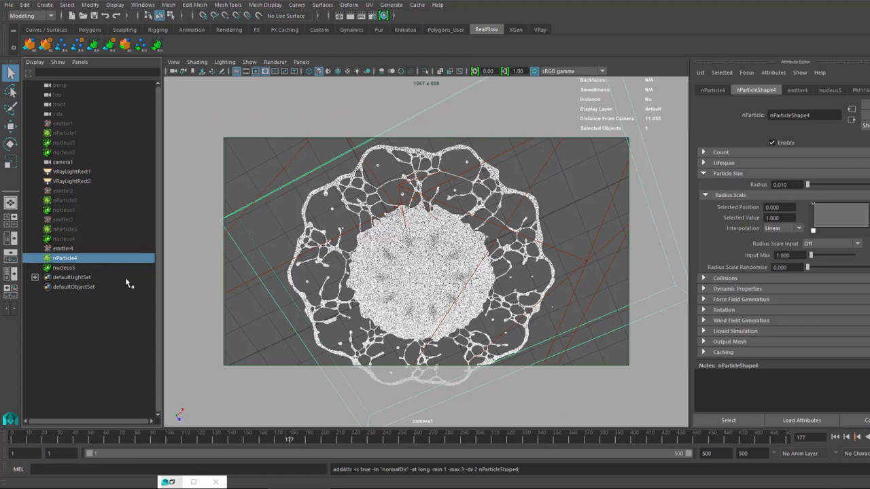
{"action": "mouse_move", "coordinate": [441, 267]}
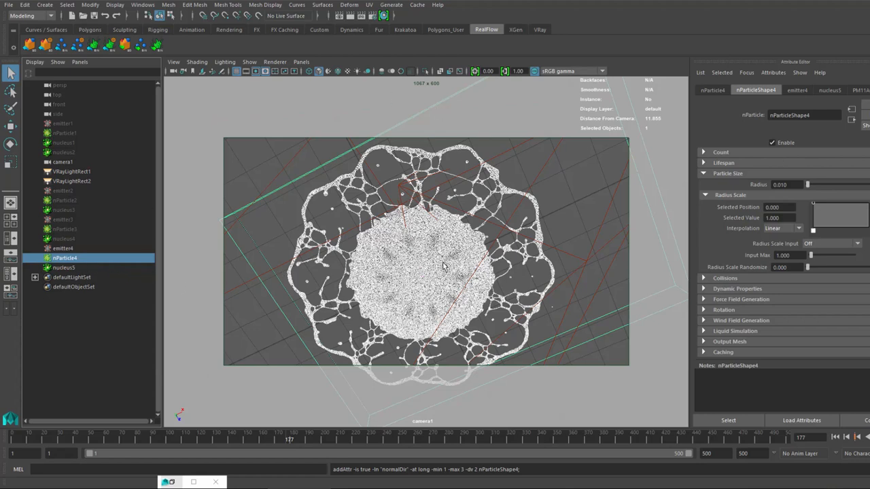
{"action": "mouse_move", "coordinate": [462, 260]}
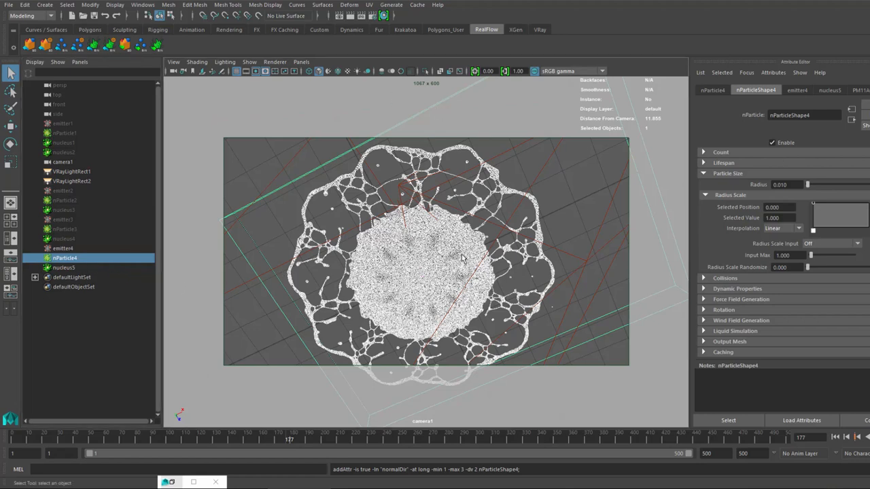
{"action": "right_click", "coordinate": [462, 250]}
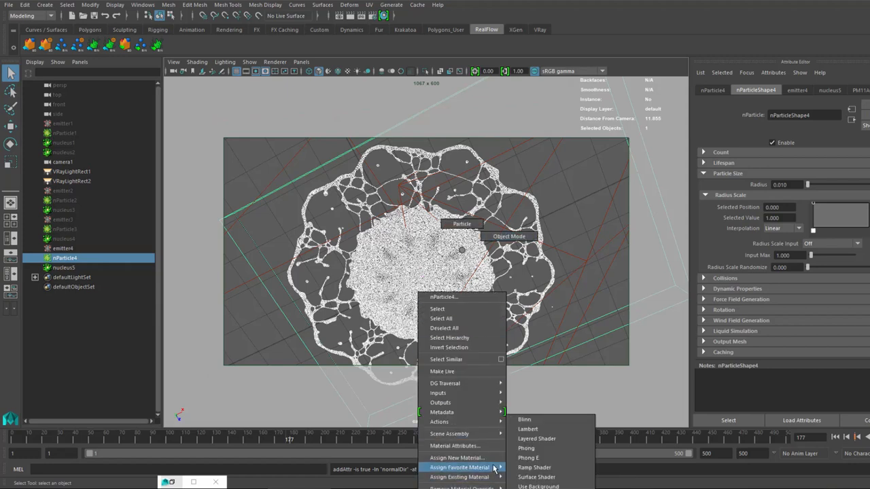
Assign a new VRay Mtl (VRayMtl2) to the splash particles via the 'vray' filter
{"action": "left_click", "coordinate": [456, 458]}
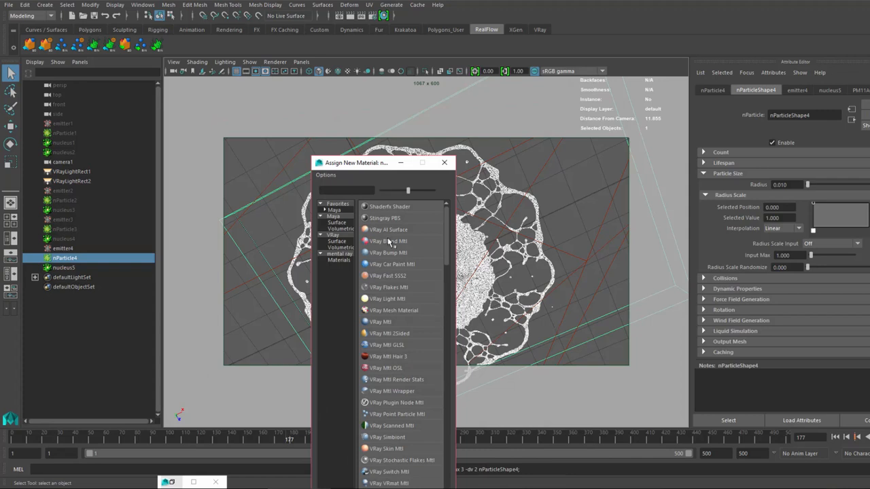
{"action": "type", "text": "vray"}
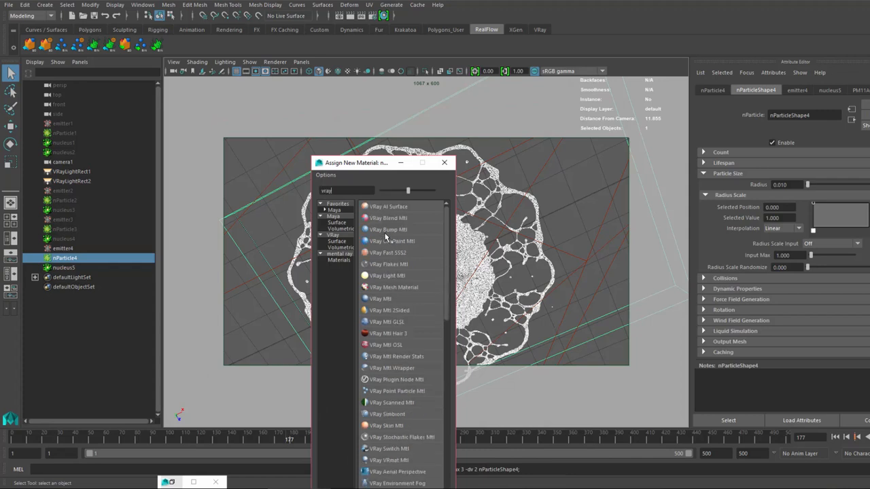
{"action": "mouse_move", "coordinate": [384, 306]}
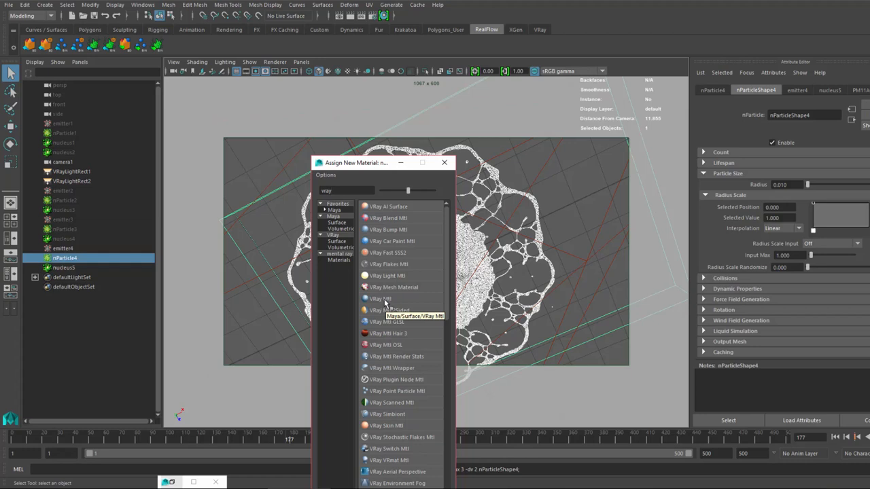
{"action": "left_click", "coordinate": [381, 299]}
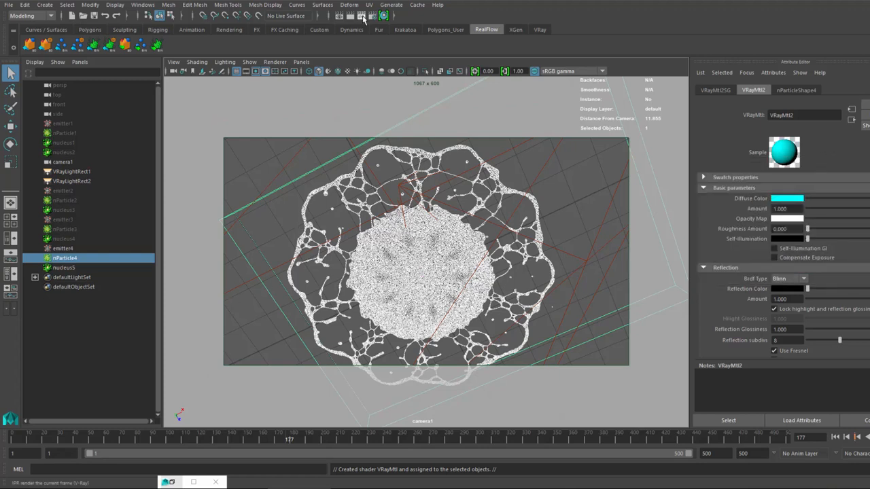
Render the frame with V-Ray and check the GI and Common tabs. Re-render, then close Render Settings
{"action": "left_click", "coordinate": [362, 15]}
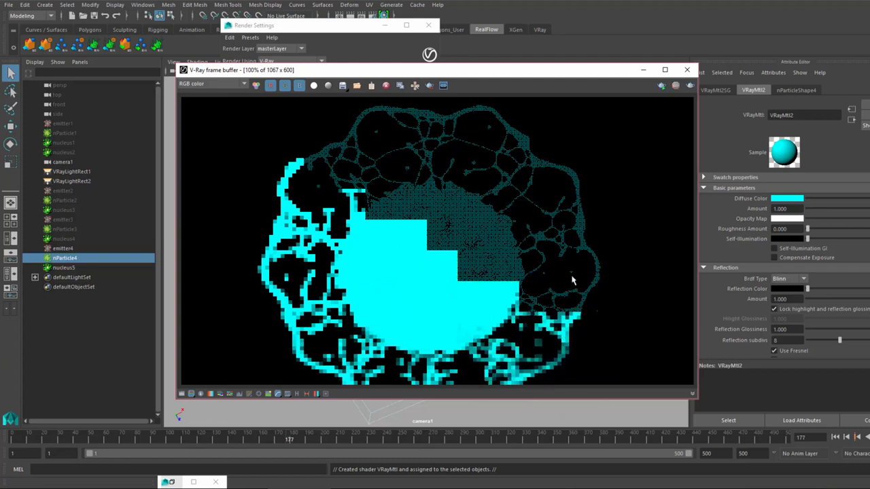
{"action": "mouse_move", "coordinate": [467, 64]}
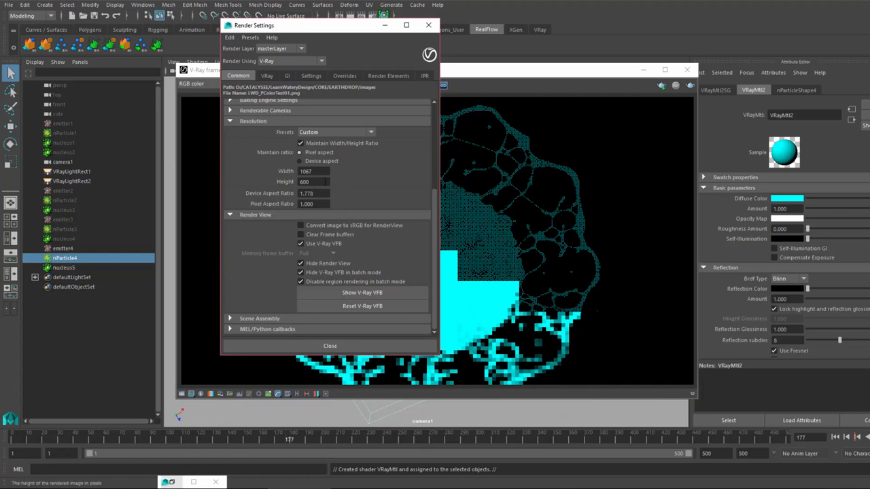
{"action": "mouse_move", "coordinate": [313, 181]}
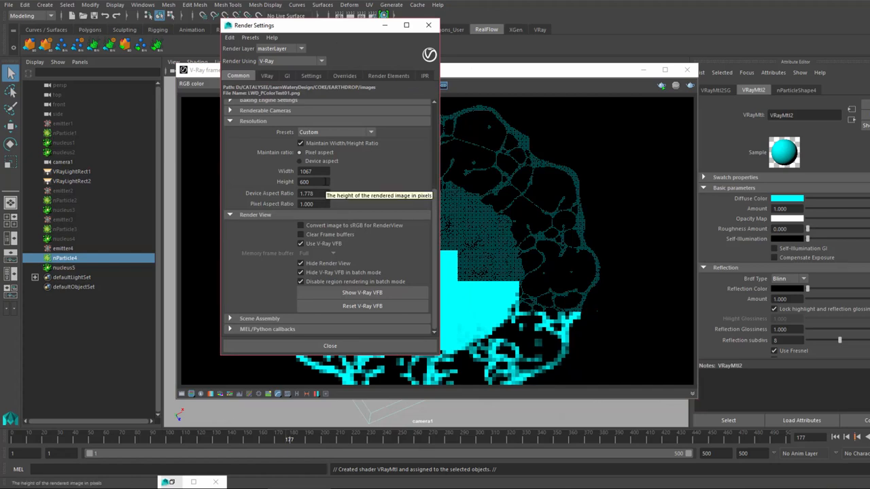
{"action": "left_click", "coordinate": [286, 76]}
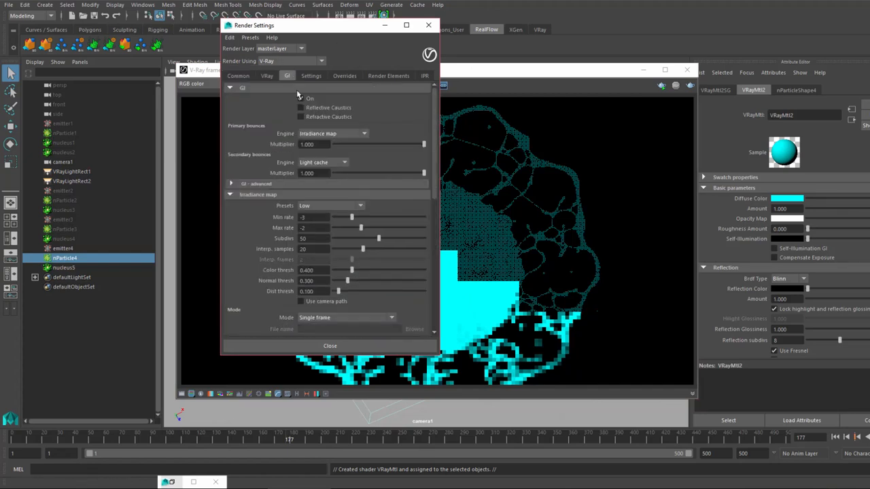
{"action": "left_click", "coordinate": [267, 75]}
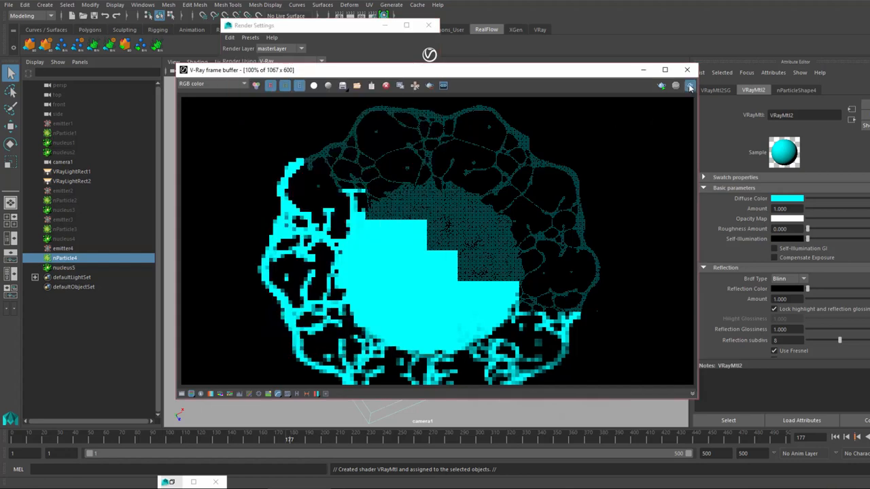
{"action": "left_click", "coordinate": [690, 86]}
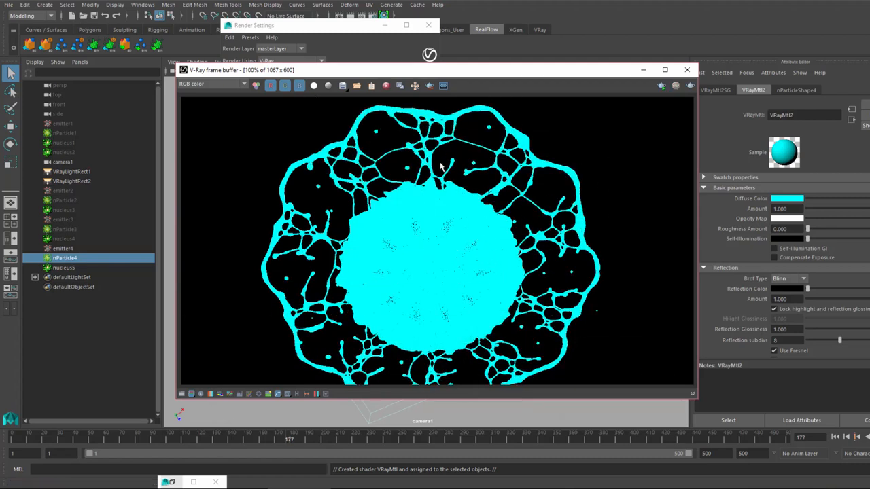
{"action": "mouse_move", "coordinate": [473, 253]}
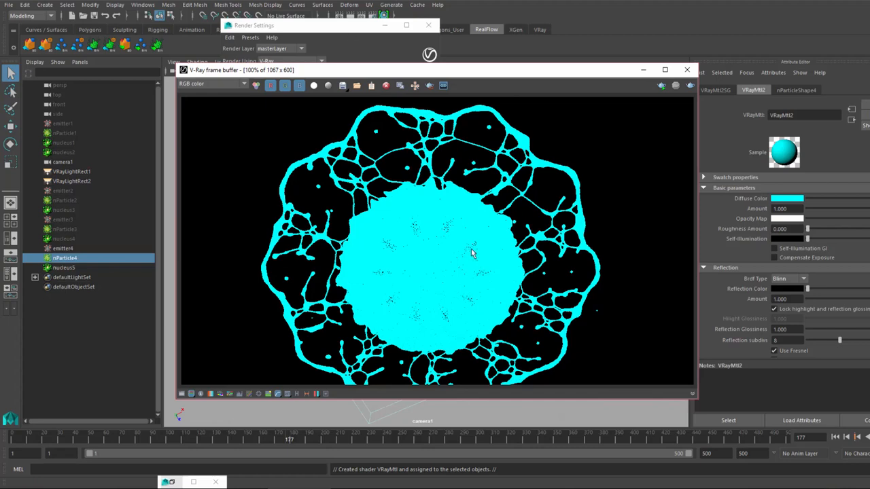
{"action": "mouse_move", "coordinate": [640, 70]}
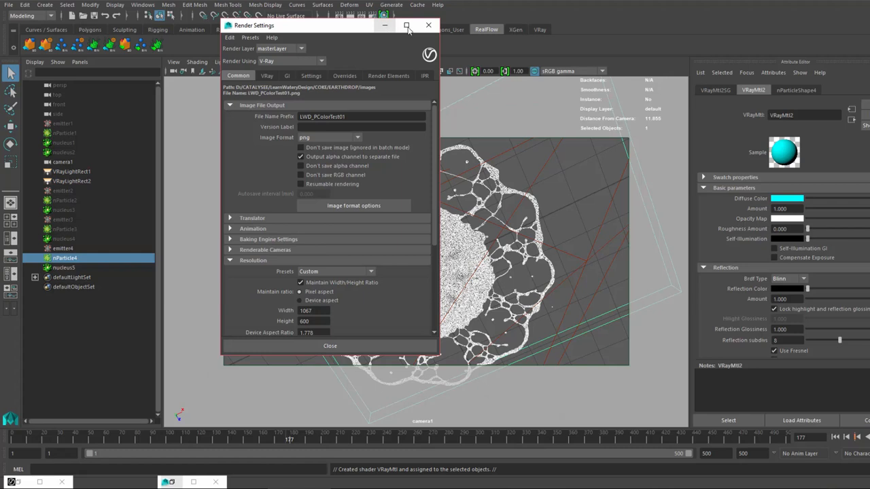
{"action": "left_click", "coordinate": [429, 25]}
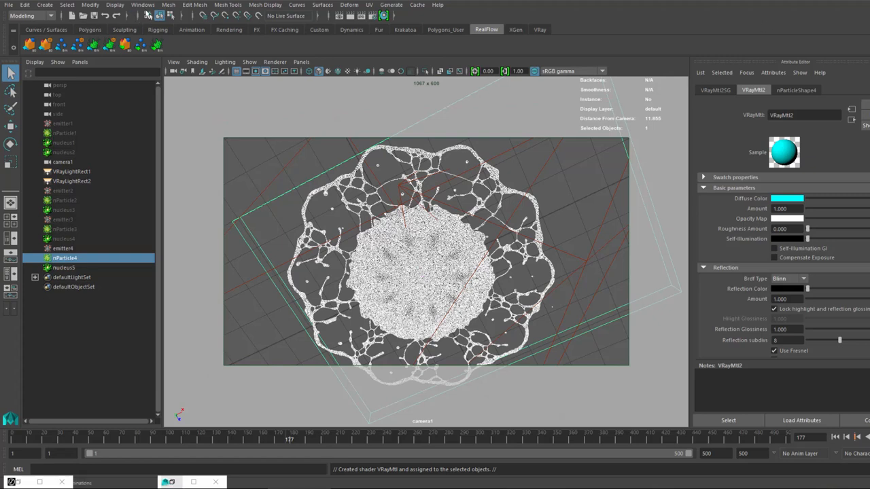
Search 'parti' in Hypershade's Create panel to add a particleSamplerInfo3 node
{"action": "left_click", "coordinate": [143, 5]}
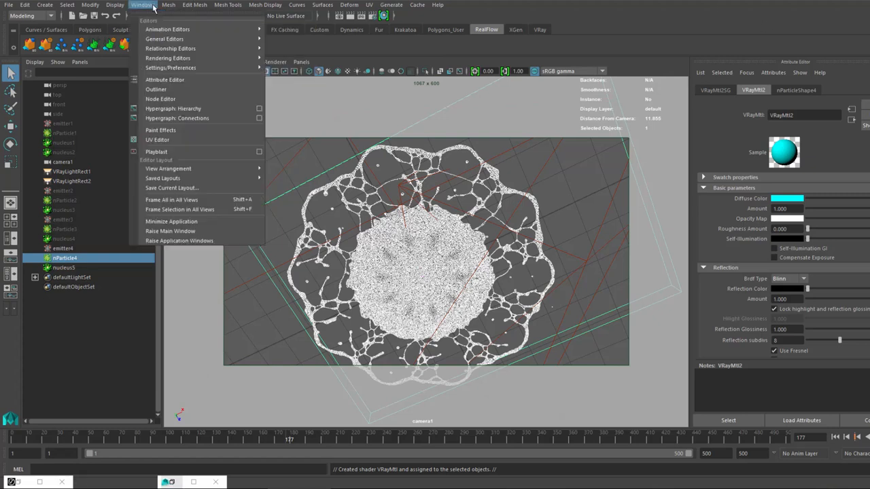
{"action": "mouse_move", "coordinate": [170, 48]}
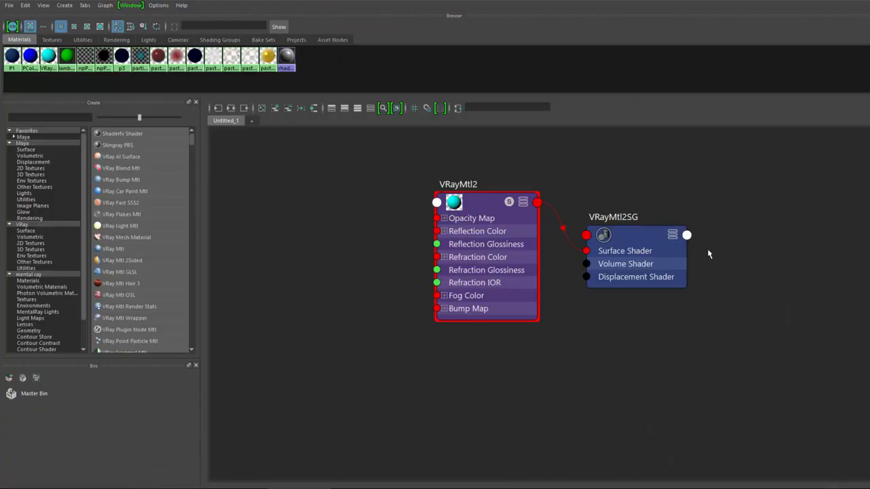
{"action": "mouse_move", "coordinate": [597, 182]}
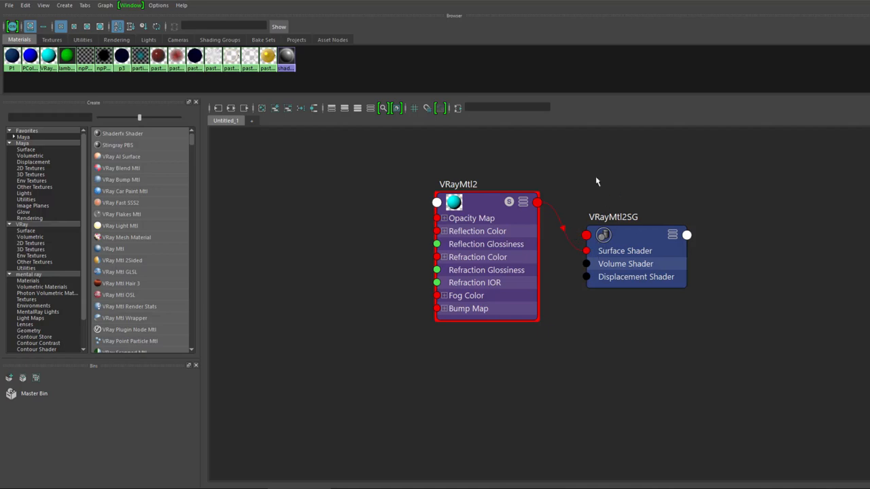
{"action": "mouse_move", "coordinate": [663, 280]}
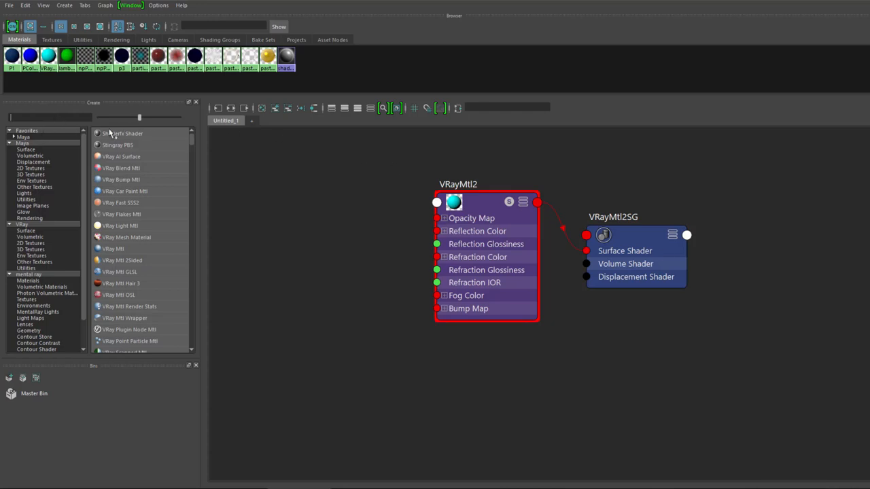
{"action": "type", "text": "parti"}
{"action": "type", "text": "sampler"}
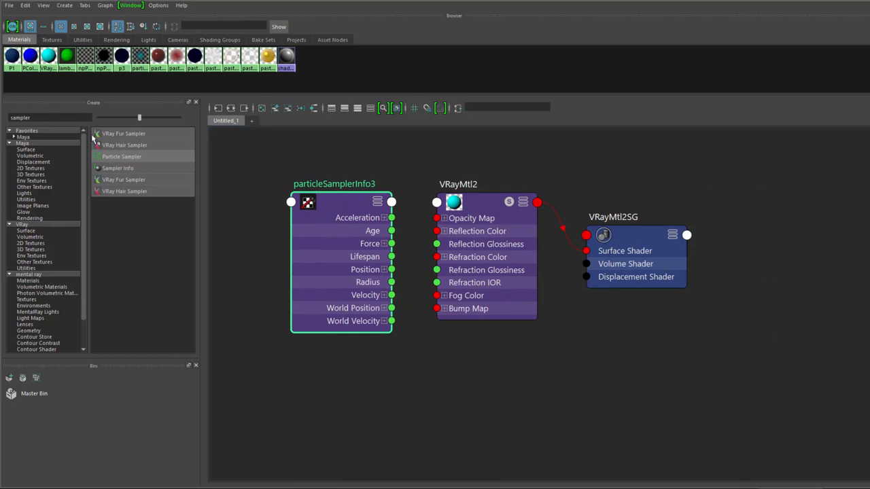
Create a Distance Between node beside the sampler and connect its Distance output to VRayMtl2
{"action": "type", "text": "d"}
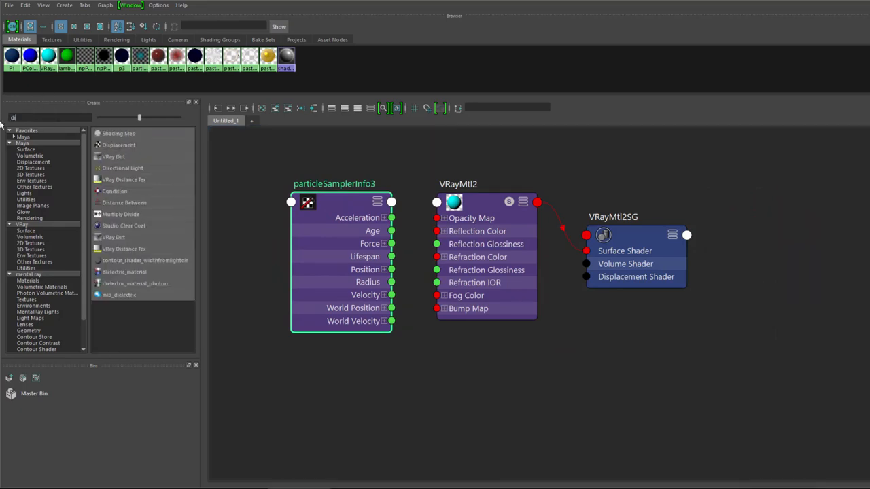
{"action": "type", "text": "ist"}
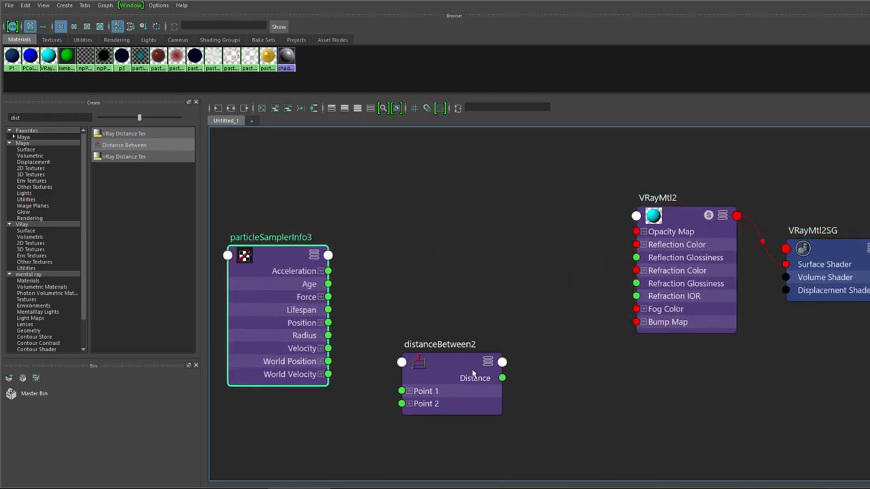
{"action": "left_click_drag", "start_coordinate": [440, 361], "coordinate": [404, 327]}
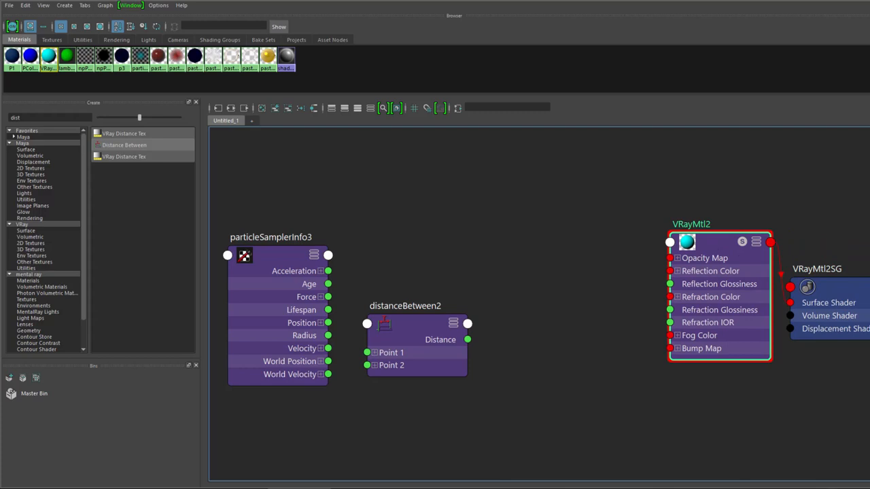
{"action": "mouse_move", "coordinate": [333, 374]}
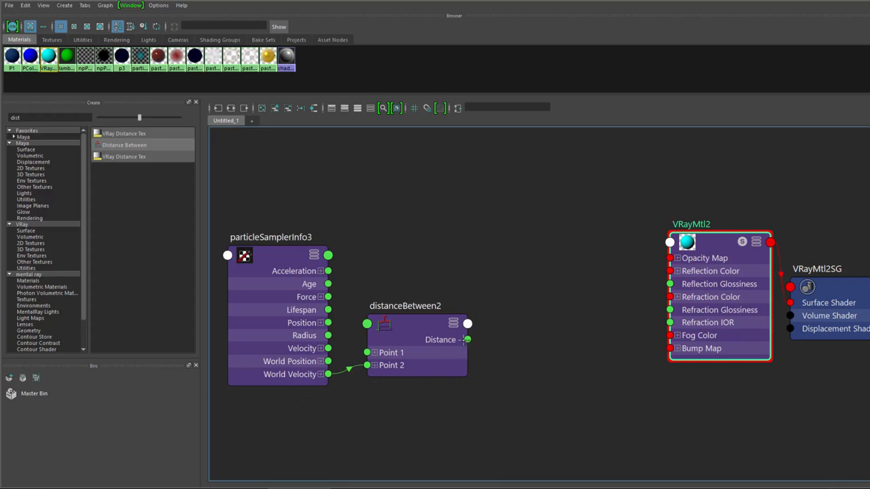
{"action": "left_click_drag", "start_coordinate": [468, 340], "coordinate": [669, 242]}
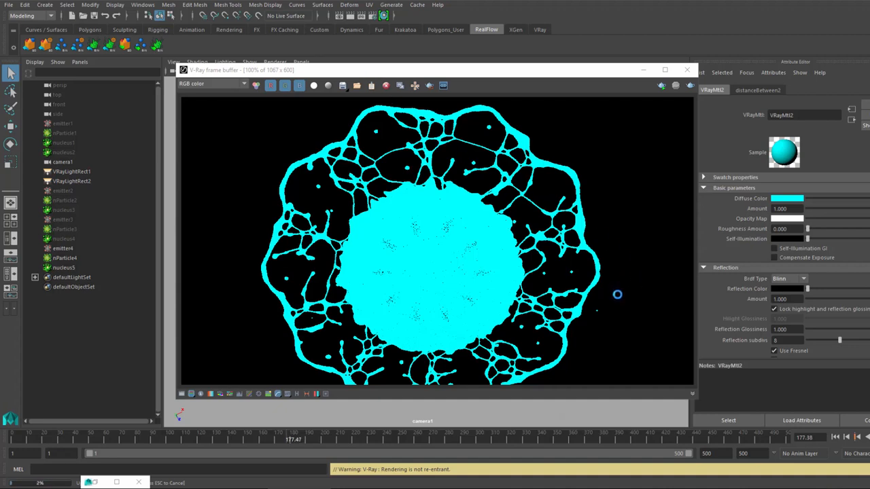
{"action": "mouse_move", "coordinate": [618, 297]}
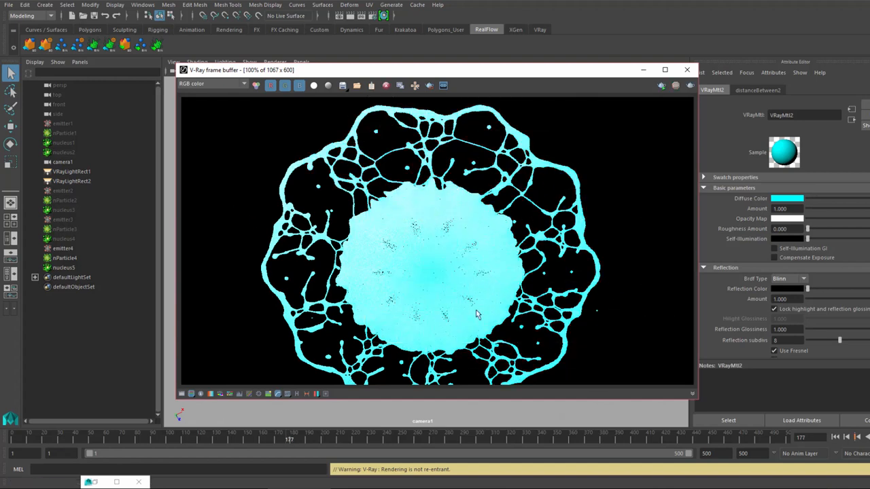
{"action": "mouse_move", "coordinate": [422, 231]}
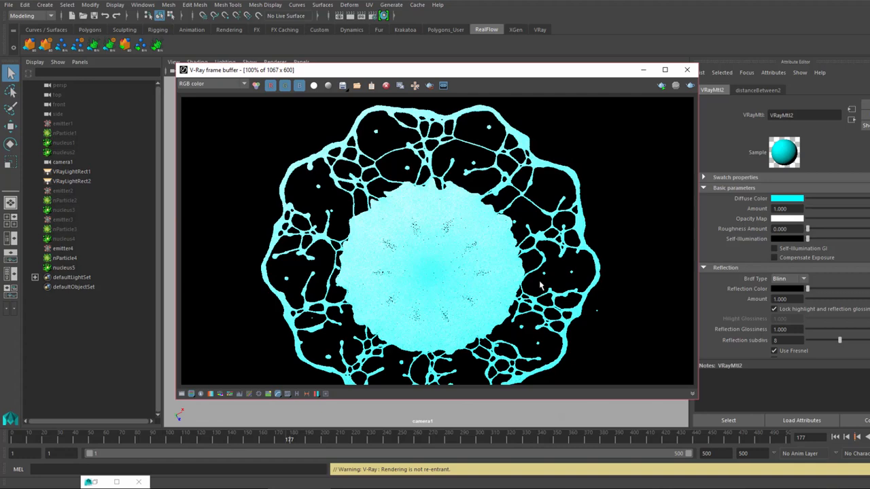
{"action": "mouse_move", "coordinate": [644, 189]}
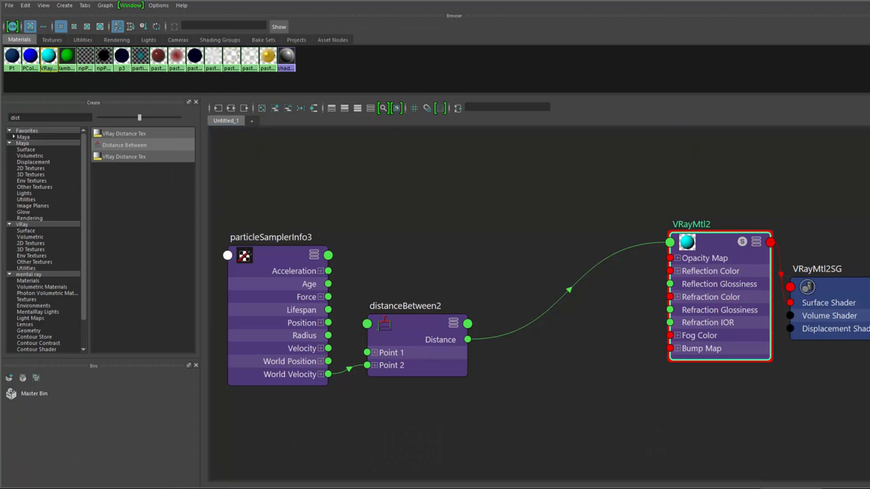
Search the nodes for 'ramp' to create ramp4 and detach its place2dTexture3 connections
{"action": "triple_click", "coordinate": [40, 118]}
{"action": "type", "text": "ramp"}
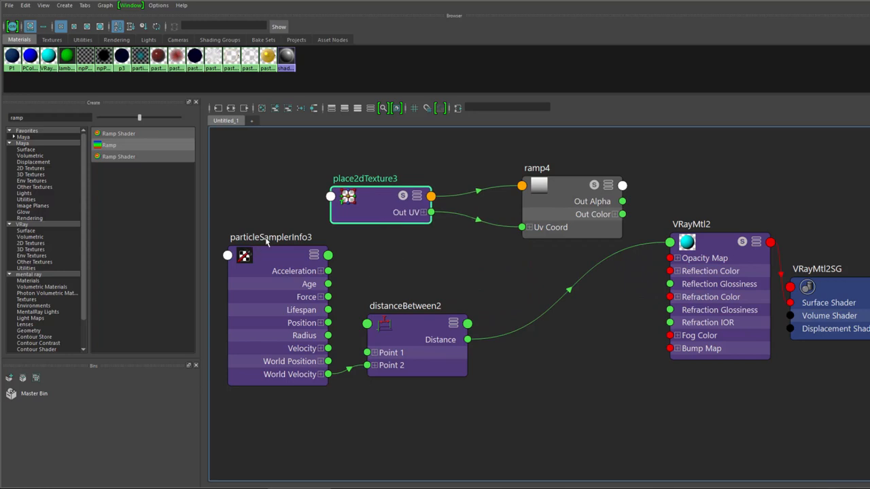
{"action": "mouse_move", "coordinate": [361, 236]}
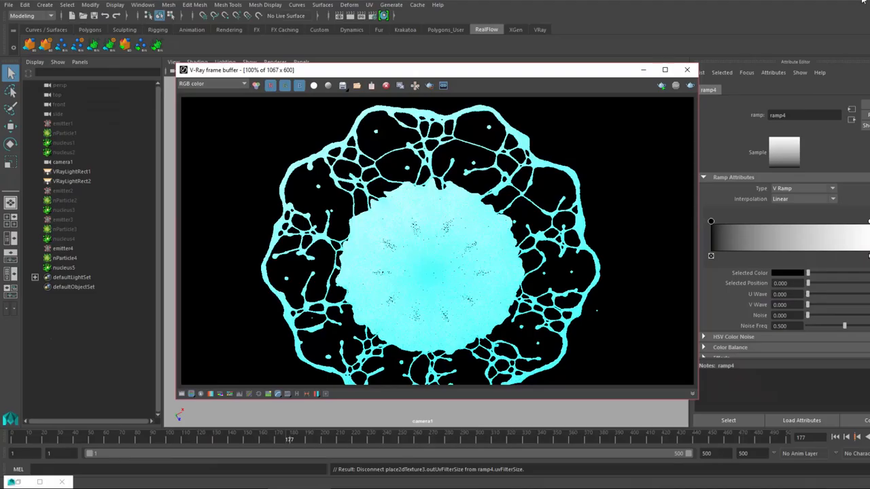
Wire distanceBetween2's Distance into ramp4 U Coord and ramp4's Out Color into VRayMtl2
{"action": "left_click", "coordinate": [802, 188]}
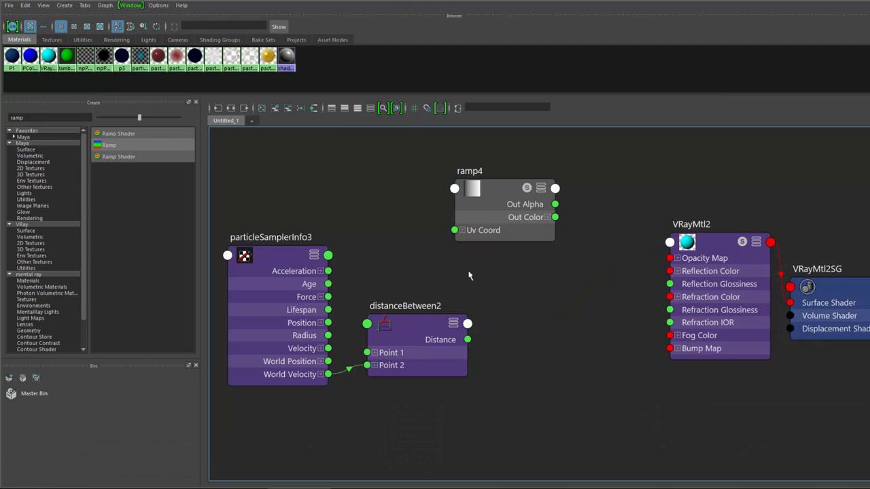
{"action": "mouse_move", "coordinate": [462, 235]}
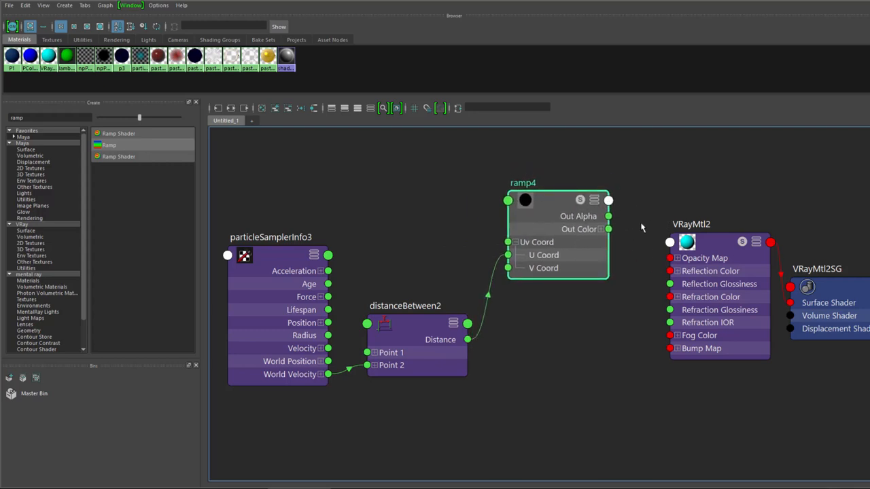
{"action": "left_click_drag", "start_coordinate": [608, 229], "coordinate": [670, 243]}
{"action": "type", "text": "multi"}
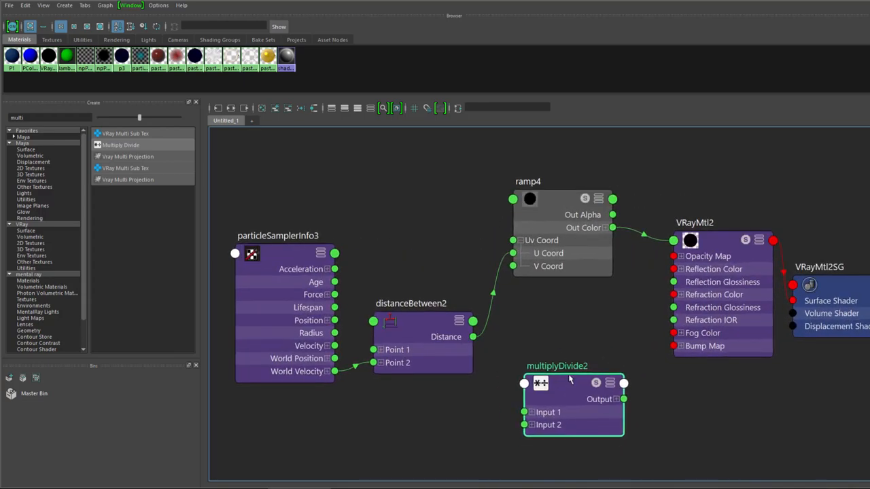
Place multiplyDivide2 below the ramp, feed distance into Input 1X, set Input 2 to 5
{"action": "left_click_drag", "start_coordinate": [574, 384], "coordinate": [575, 329]}
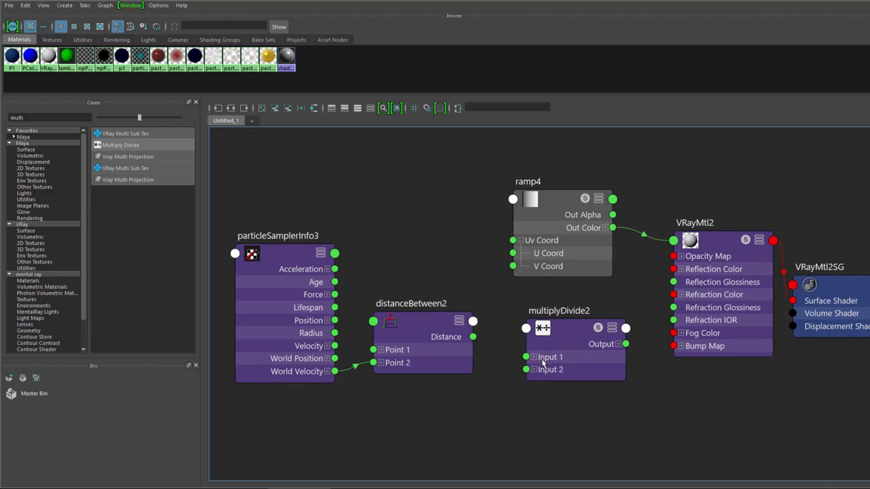
{"action": "left_click", "coordinate": [533, 357]}
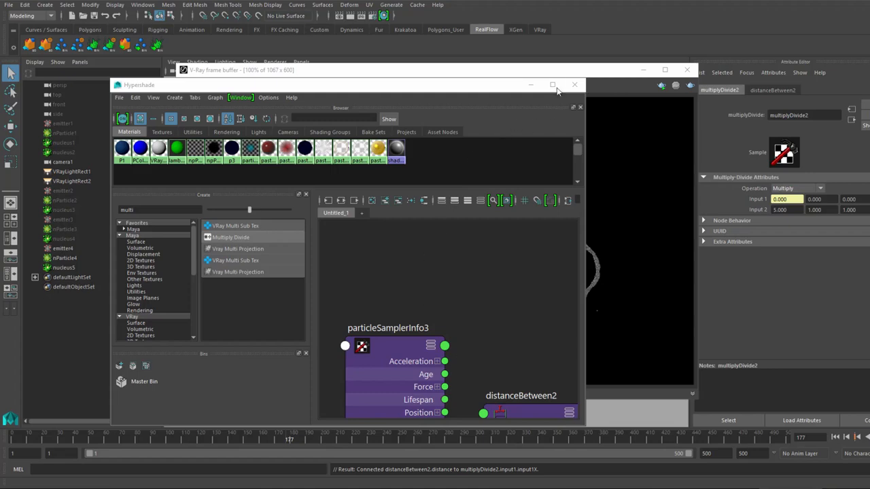
In a maximized Hypershade, drive ramp4 U Coord from multiplyDivide2 Output and search 'clamp'
{"action": "left_click", "coordinate": [553, 84]}
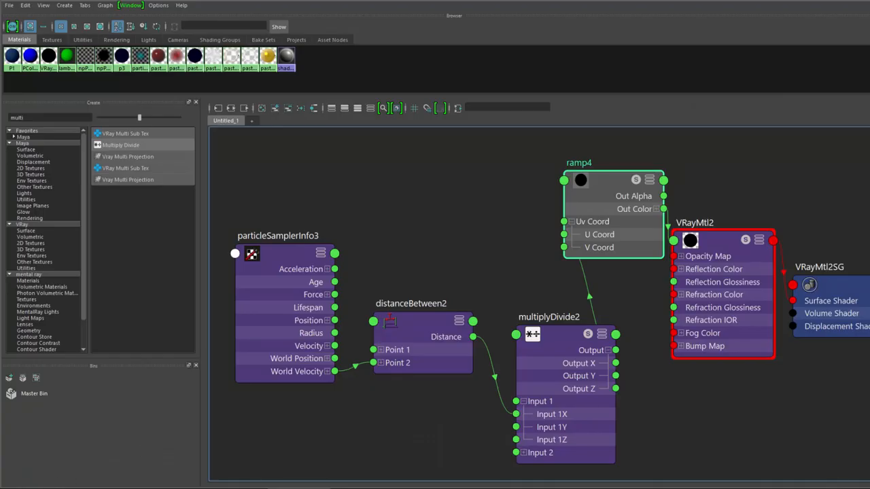
{"action": "triple_click", "coordinate": [48, 117]}
{"action": "type", "text": "clamp"}
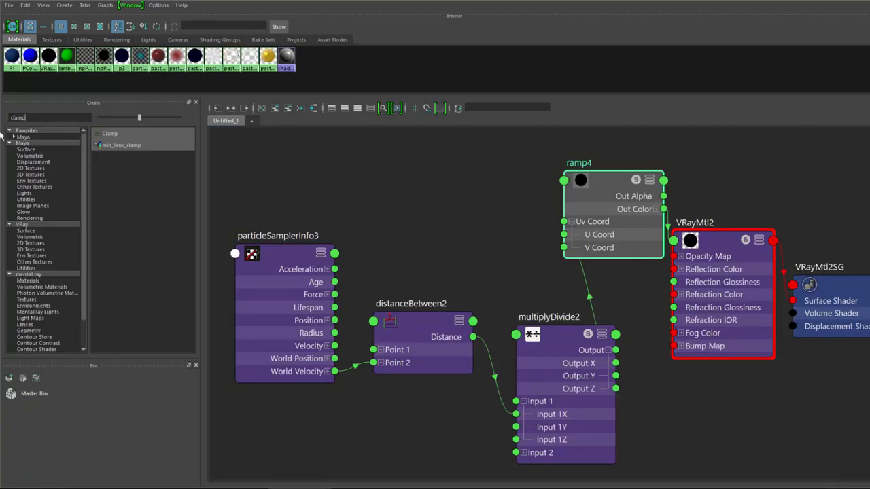
{"action": "left_click", "coordinate": [109, 133]}
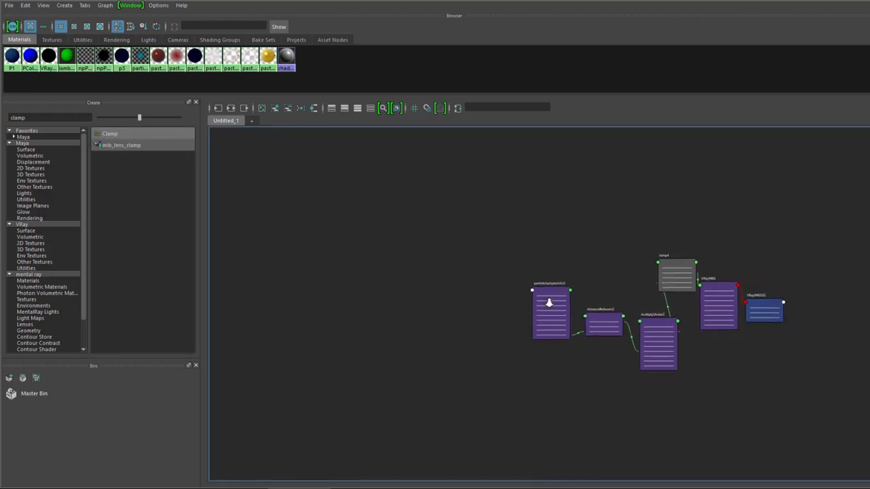
Route multiplyDivide2 Output through clamp2 into ramp4 U Coord and tidy the node layout
{"action": "scroll", "scroll_direction": "down", "scroll_amount": 3}
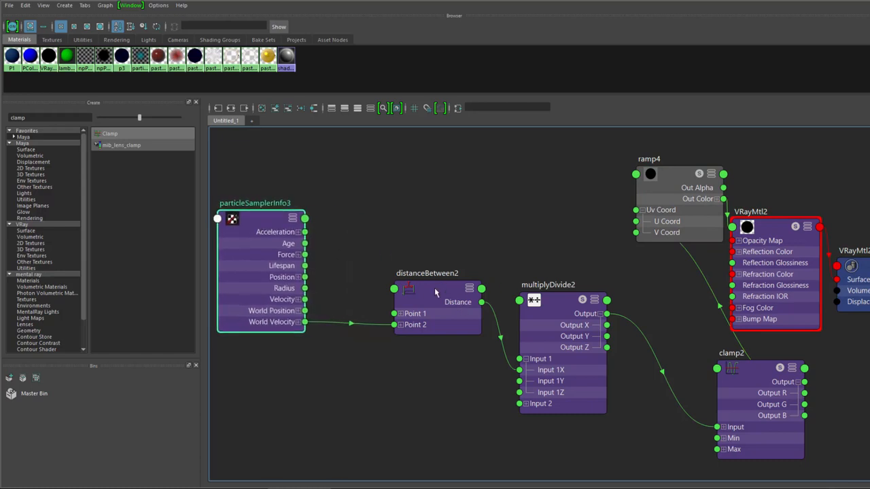
{"action": "left_click_drag", "start_coordinate": [427, 299], "coordinate": [319, 378]}
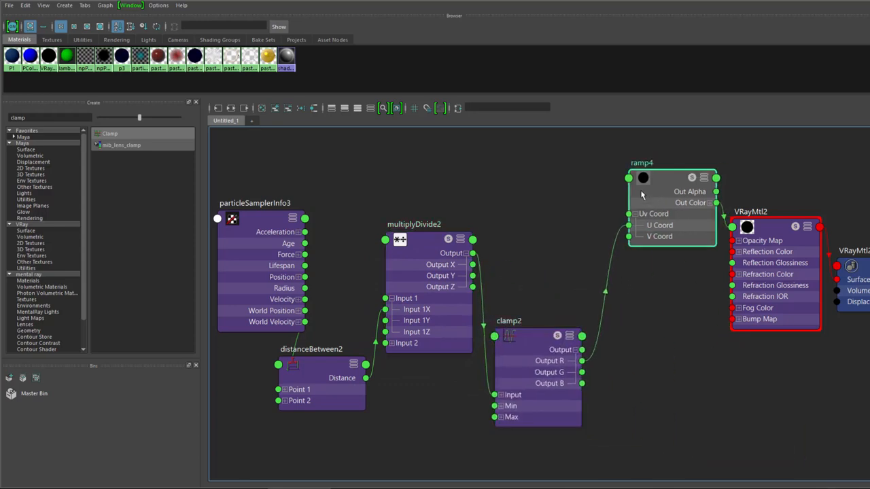
{"action": "left_click_drag", "start_coordinate": [673, 194], "coordinate": [605, 224]}
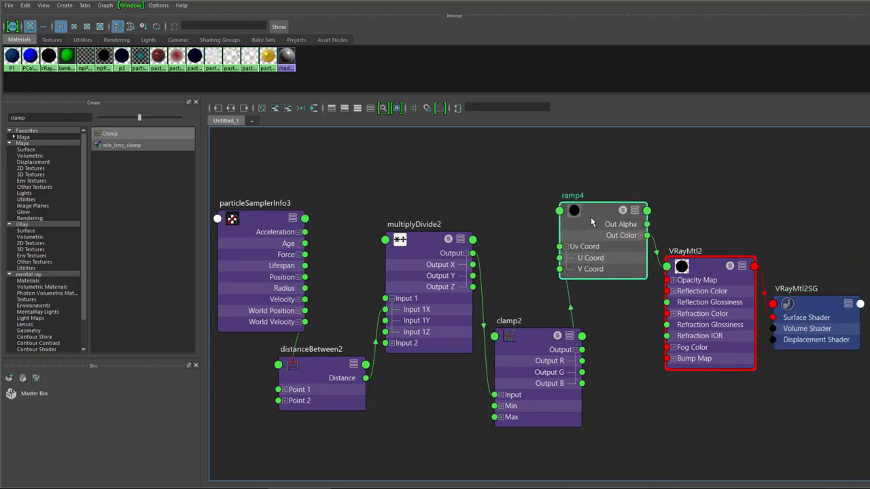
{"action": "left_click", "coordinate": [429, 248]}
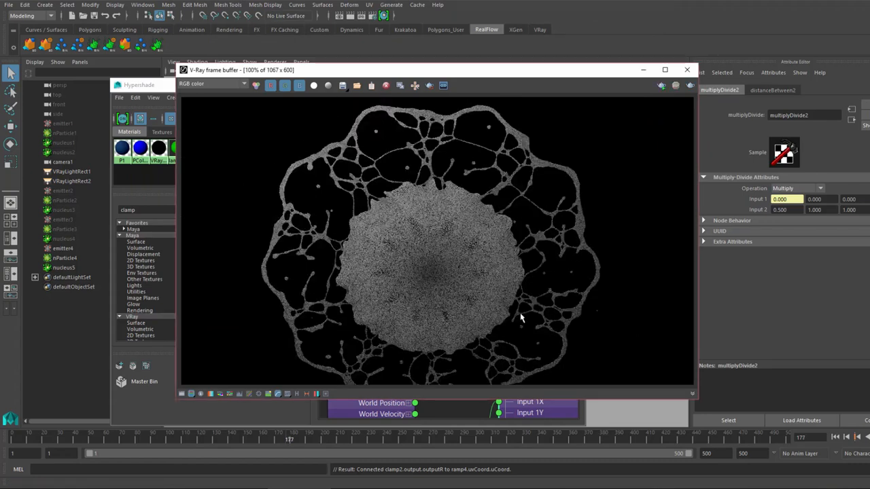
{"action": "mouse_move", "coordinate": [553, 347]}
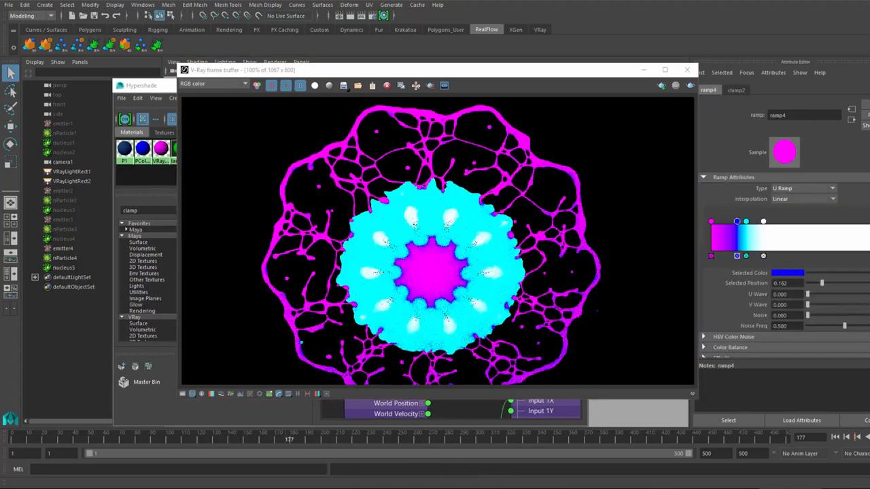
Set Input 2 to 0.5 and give ramp4 magenta, blue, cyan and white U-ramp stops
{"action": "left_click_drag", "start_coordinate": [435, 70], "coordinate": [422, 41]}
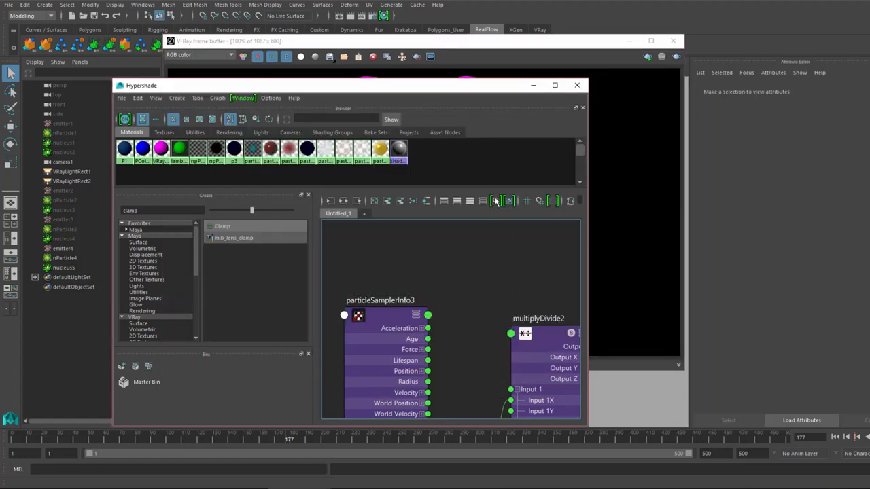
{"action": "left_click", "coordinate": [555, 85]}
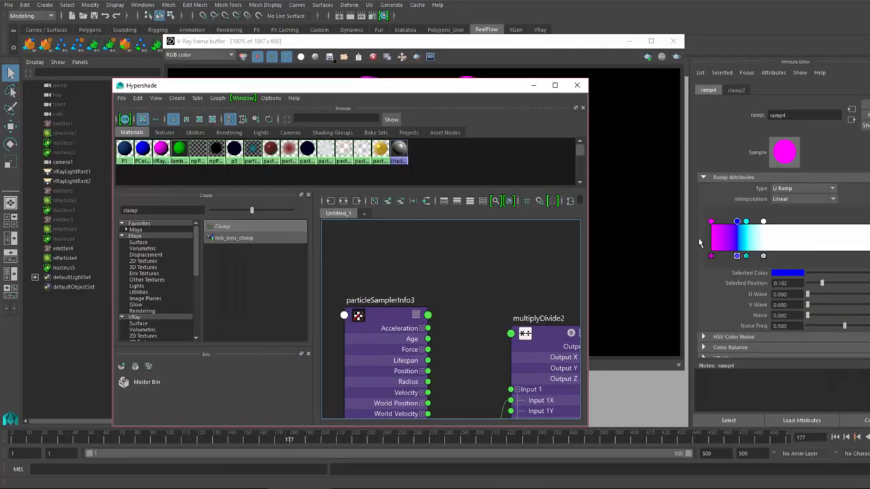
{"action": "mouse_move", "coordinate": [721, 248]}
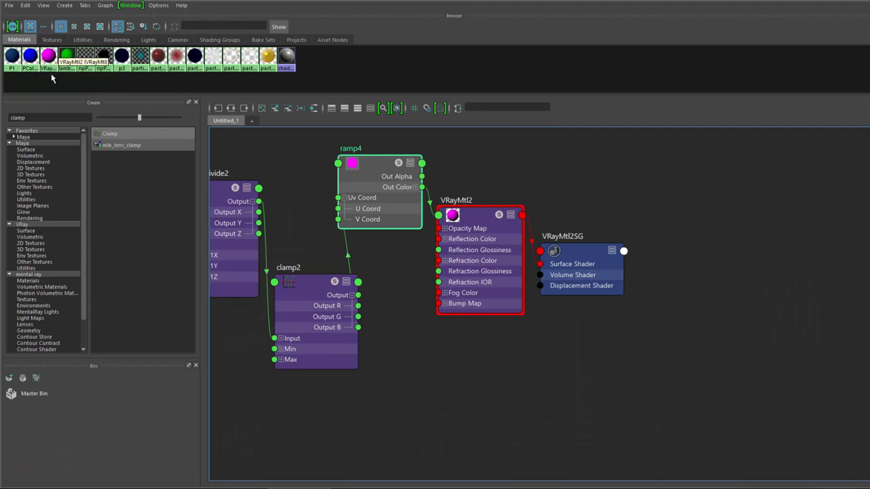
Connect pasted__ramp6's Out Color to the p3 material via the connection attribute menu
{"action": "left_click", "coordinate": [12, 56]}
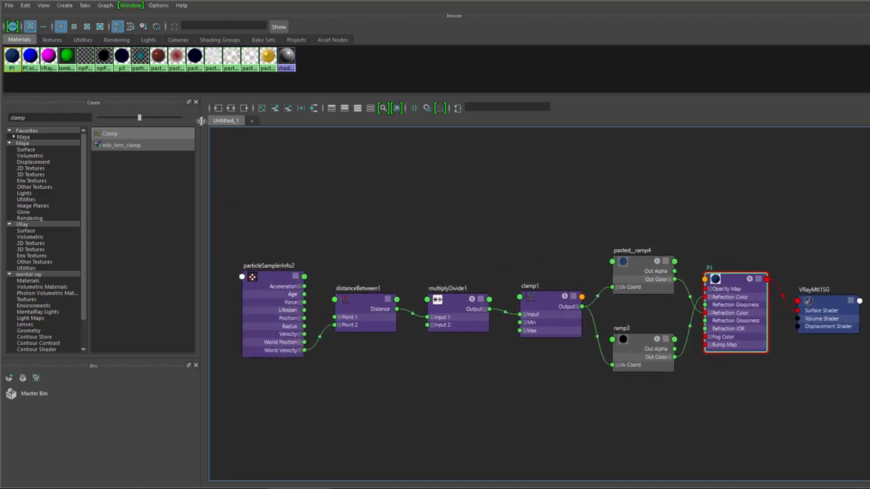
{"action": "mouse_move", "coordinate": [121, 55]}
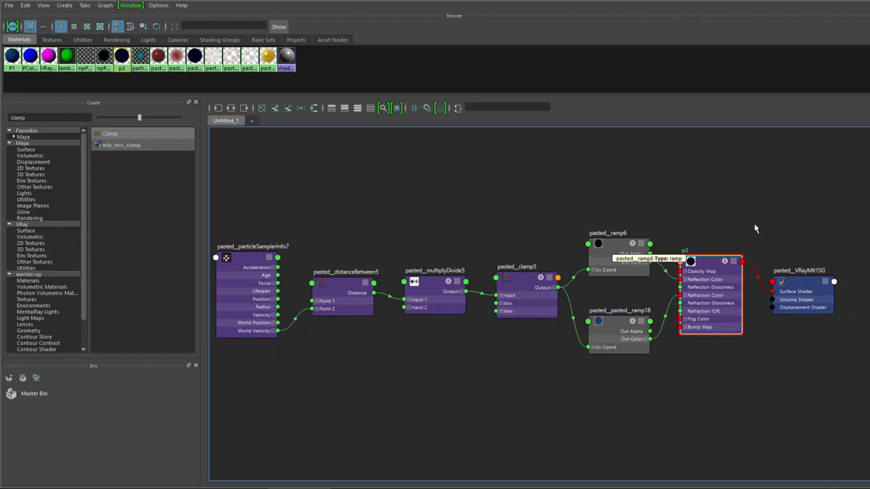
{"action": "mouse_move", "coordinate": [669, 277]}
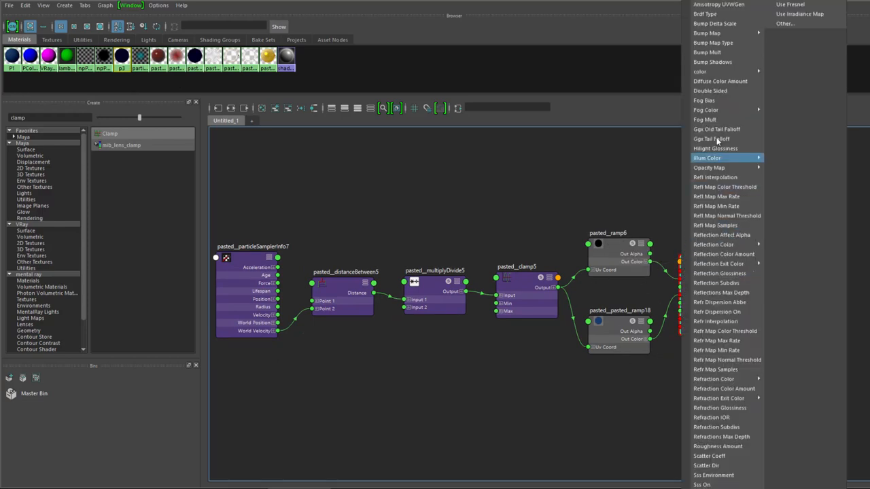
{"action": "left_click", "coordinate": [707, 158]}
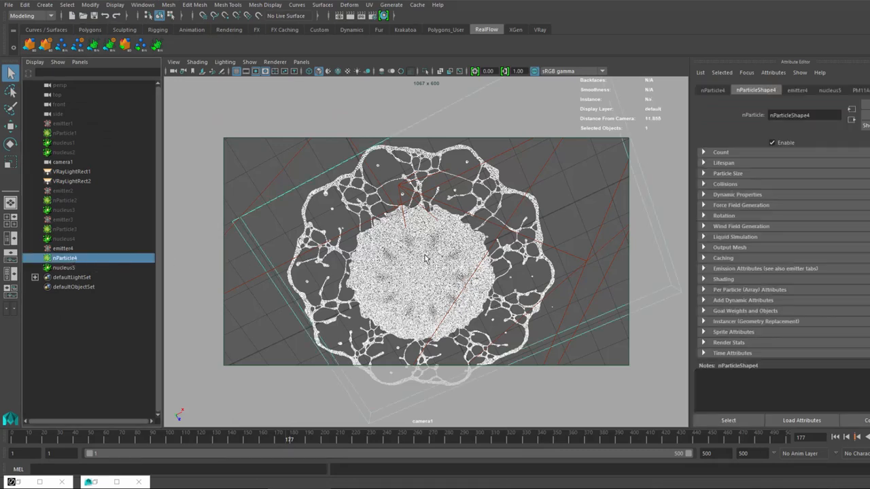
Render a V-Ray frame and switch the viewport to cameraView
{"action": "right_click", "coordinate": [426, 255]}
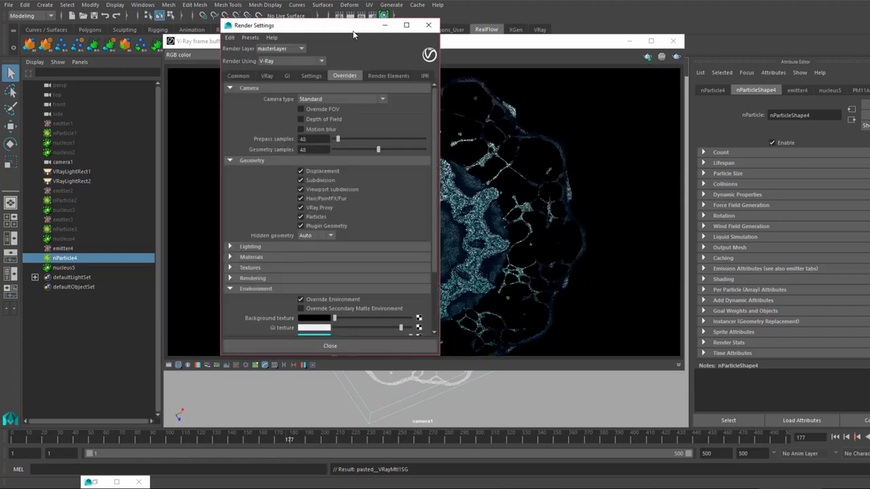
{"action": "left_click", "coordinate": [238, 75]}
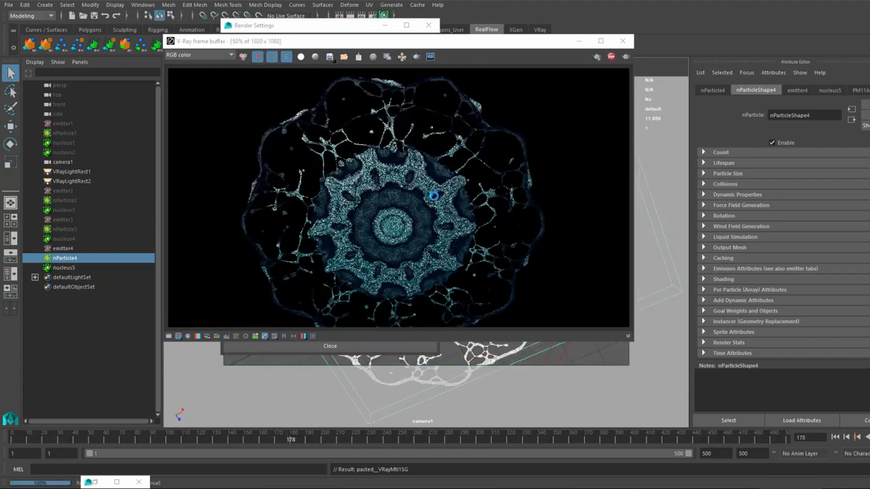
{"action": "mouse_move", "coordinate": [430, 202]}
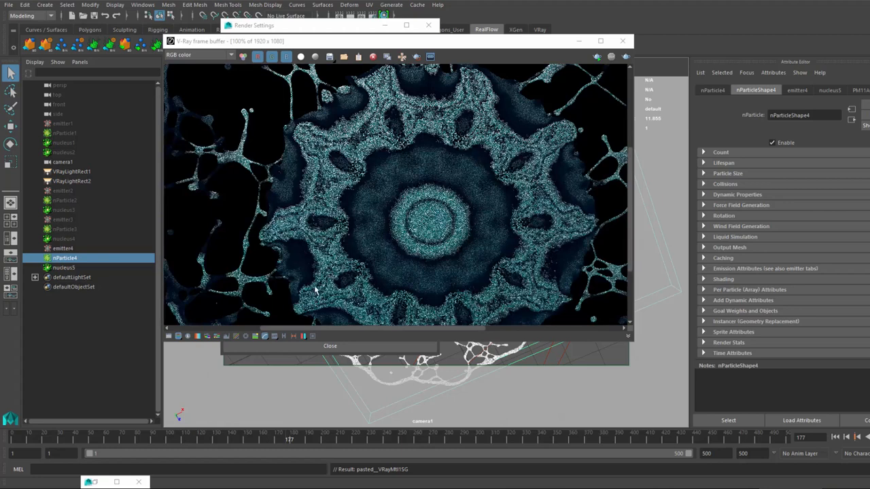
{"action": "mouse_move", "coordinate": [446, 216]}
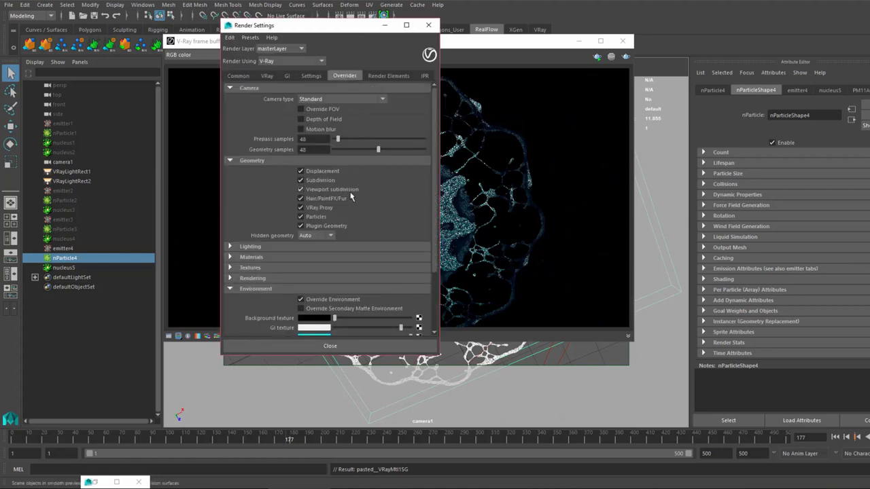
{"action": "left_click", "coordinate": [286, 76]}
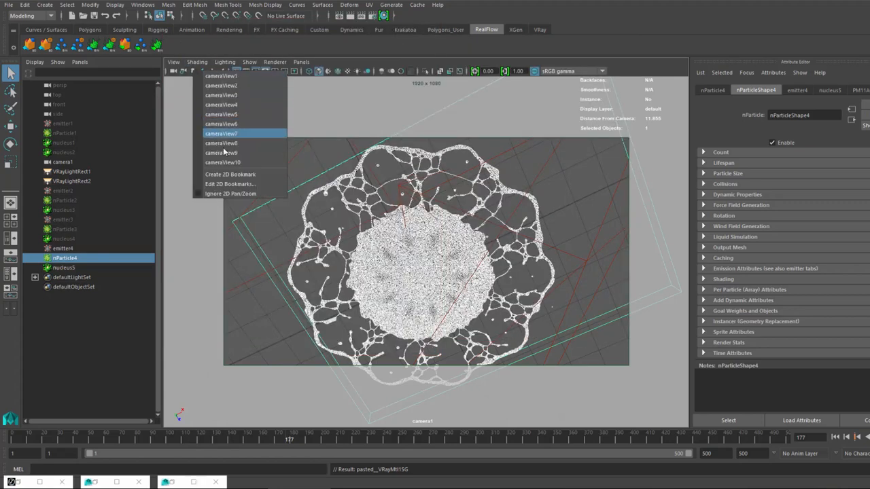
{"action": "left_click", "coordinate": [221, 133]}
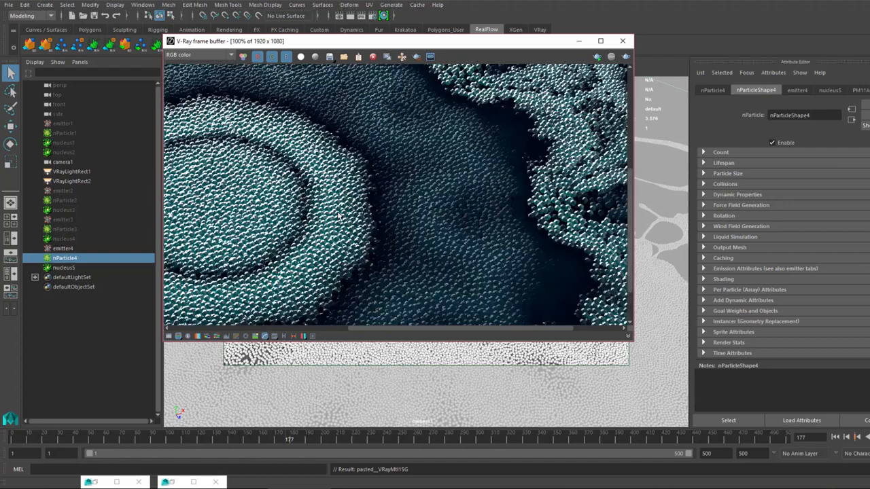
View the render's velocity channel, return to RGB color, and minimize the frame buffer
{"action": "left_click", "coordinate": [200, 55]}
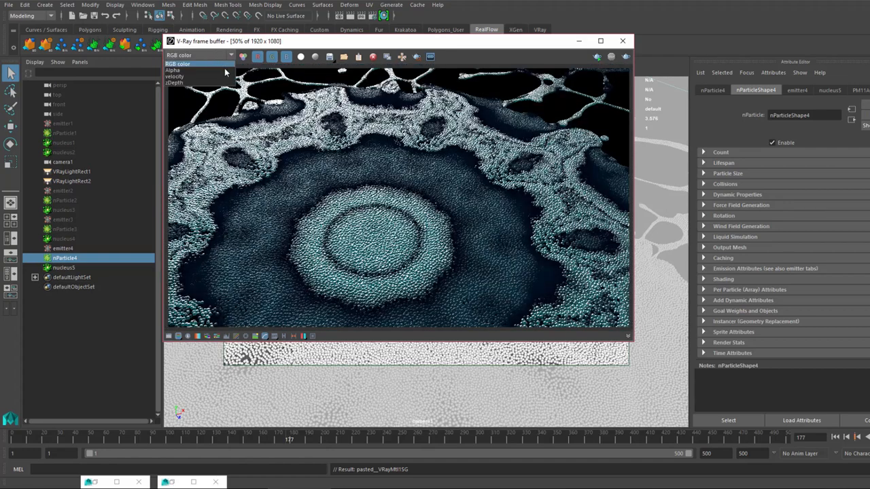
{"action": "left_click", "coordinate": [176, 76]}
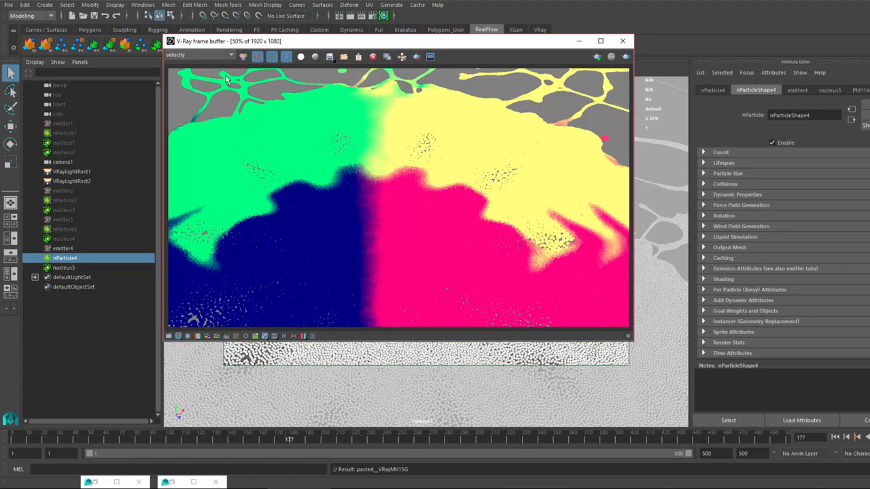
{"action": "mouse_move", "coordinate": [211, 87]}
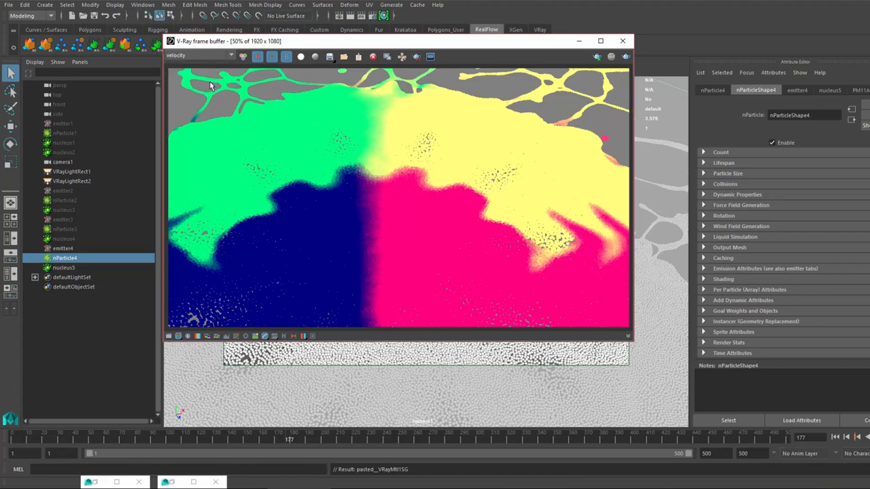
{"action": "left_click", "coordinate": [199, 55]}
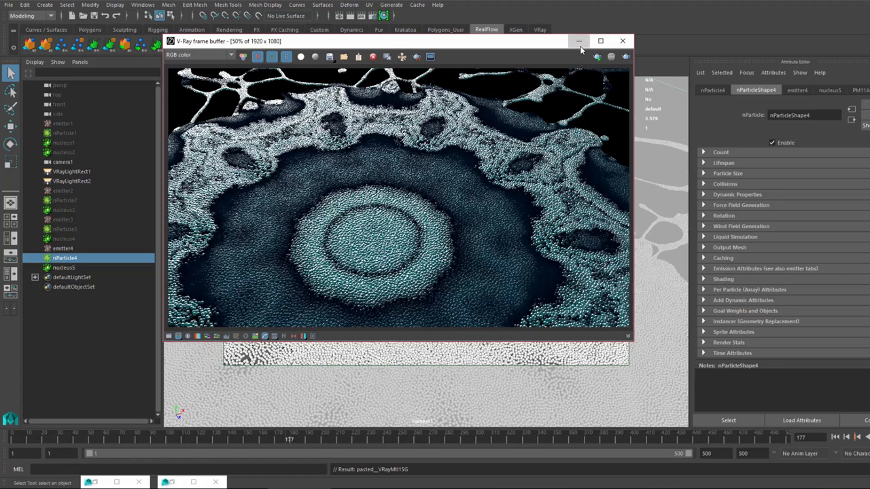
{"action": "left_click", "coordinate": [579, 41]}
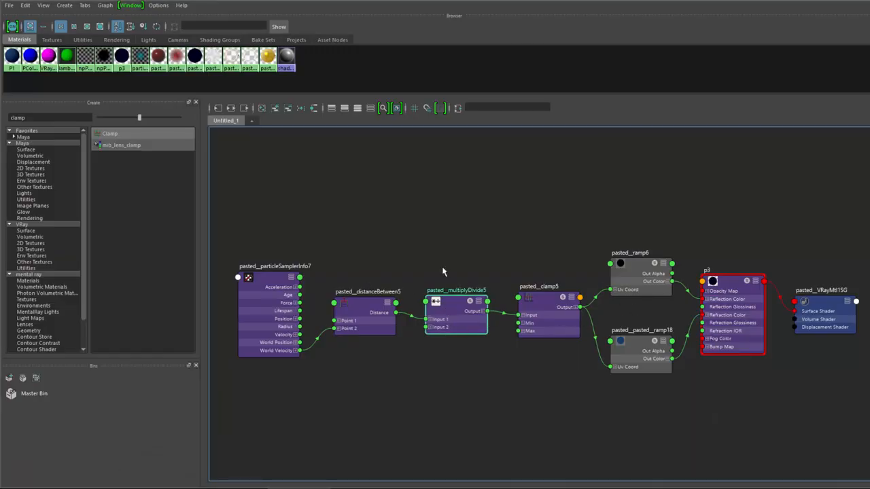
{"action": "mouse_move", "coordinate": [435, 303]}
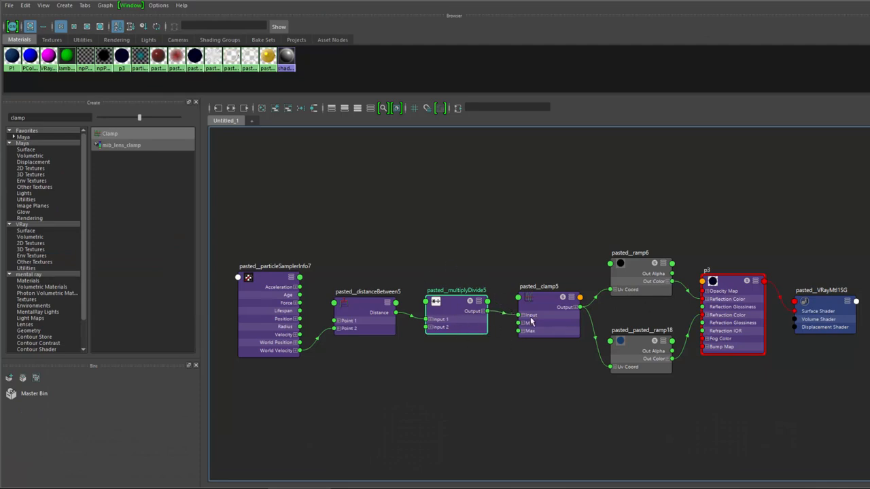
Reposition pasted__ramp6 and connect its Out Color to p3's Reflection Color
{"action": "left_click_drag", "start_coordinate": [630, 265], "coordinate": [619, 245]}
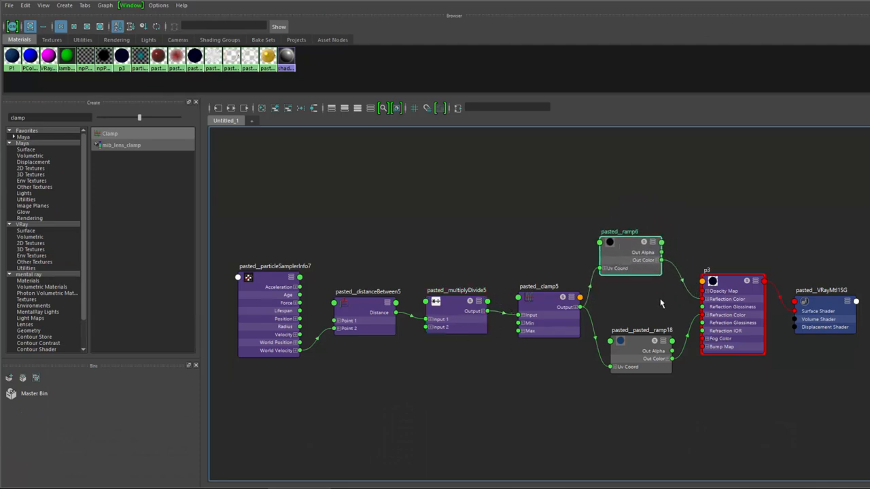
{"action": "mouse_move", "coordinate": [719, 289]}
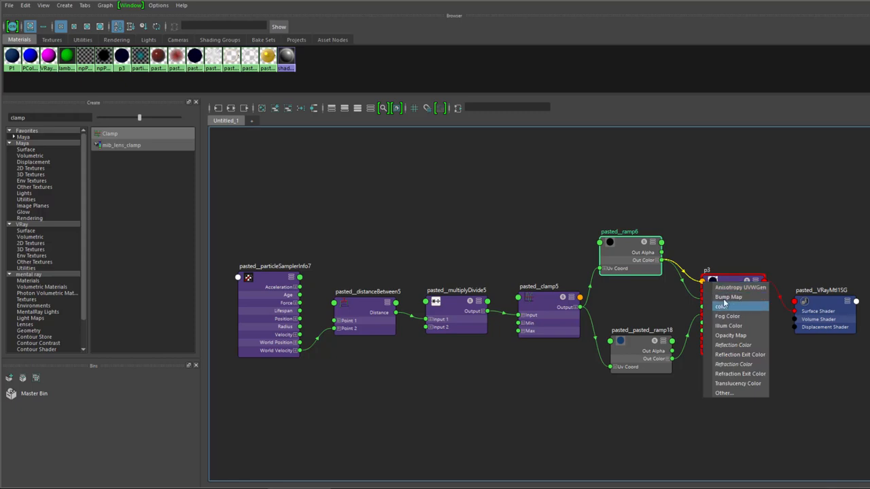
{"action": "mouse_move", "coordinate": [733, 345]}
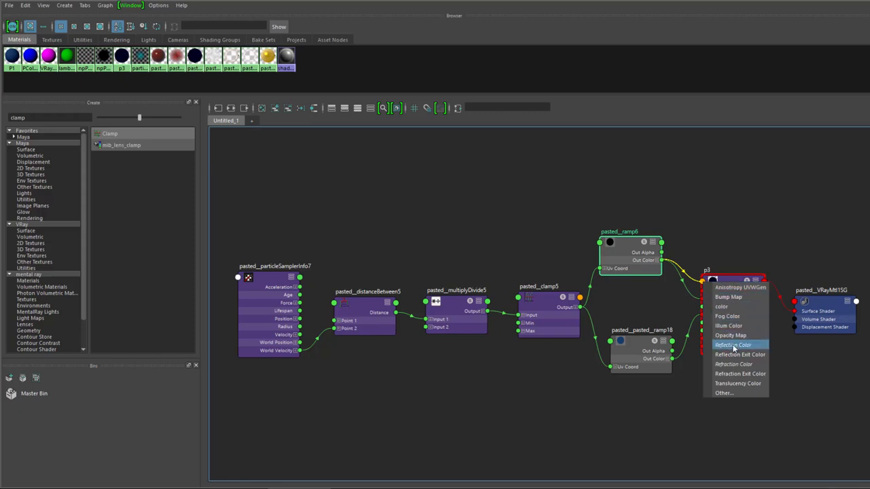
{"action": "mouse_move", "coordinate": [737, 325]}
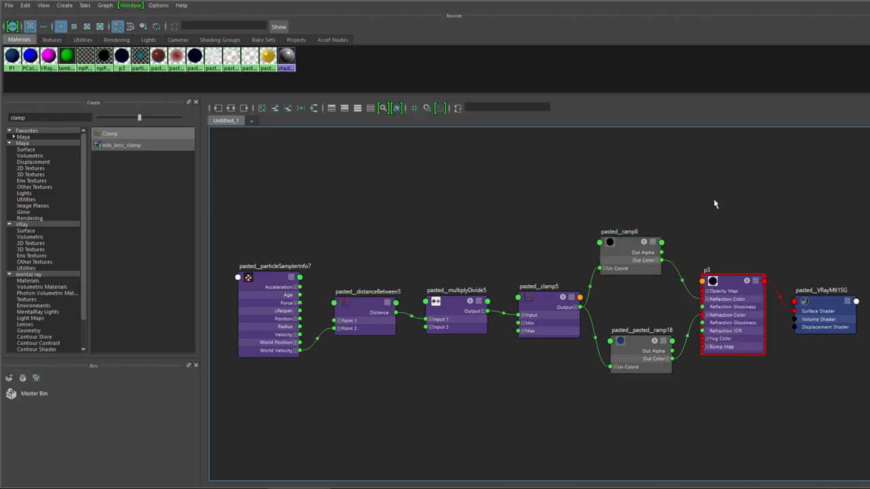
{"action": "left_click", "coordinate": [629, 255]}
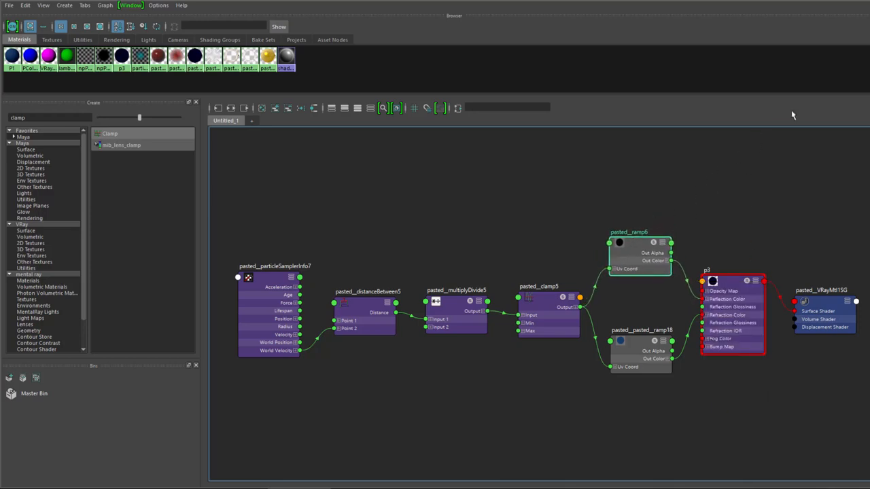
{"action": "mouse_move", "coordinate": [800, 35]}
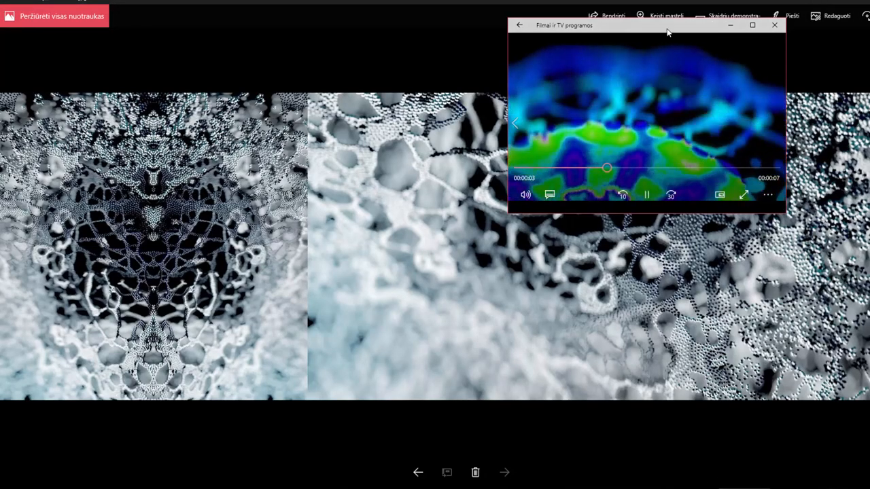
Move and resize the Films & TV player over the Photos slideshow, watch, then close it
{"action": "left_click_drag", "start_coordinate": [667, 25], "coordinate": [488, 92]}
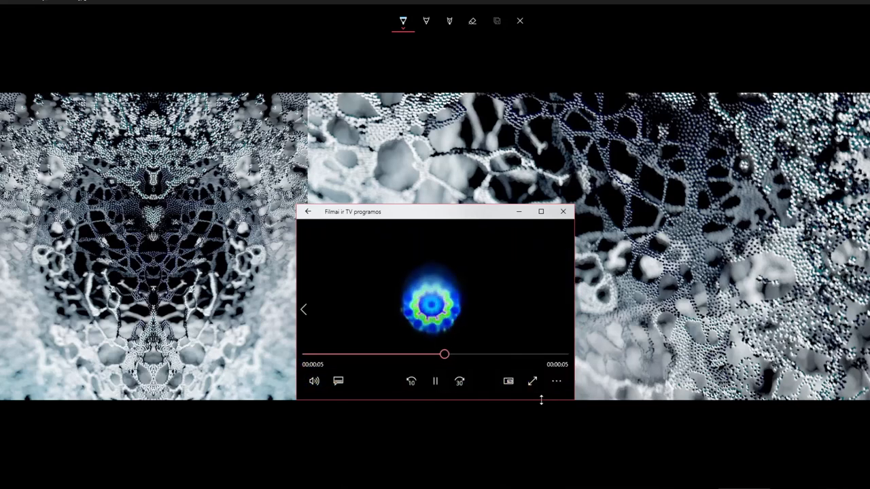
{"action": "left_click_drag", "start_coordinate": [445, 354], "coordinate": [495, 354]}
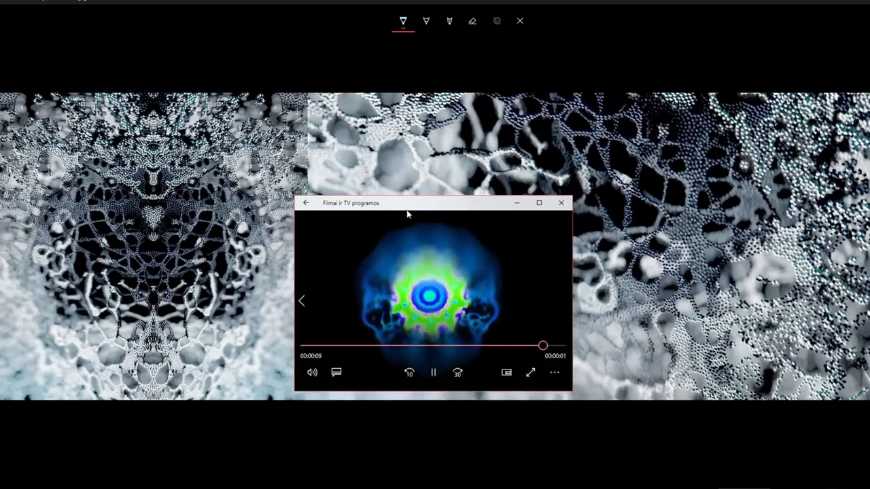
{"action": "left_click_drag", "start_coordinate": [543, 346], "coordinate": [337, 346]}
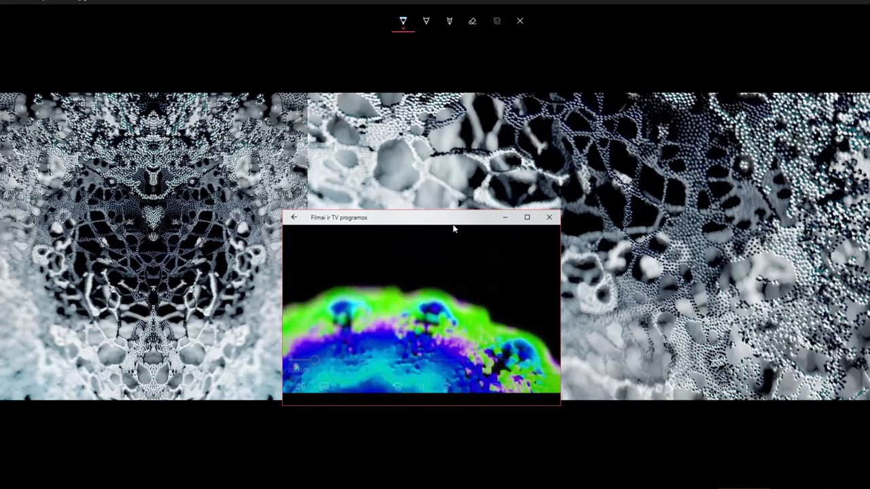
{"action": "left_click", "coordinate": [549, 217]}
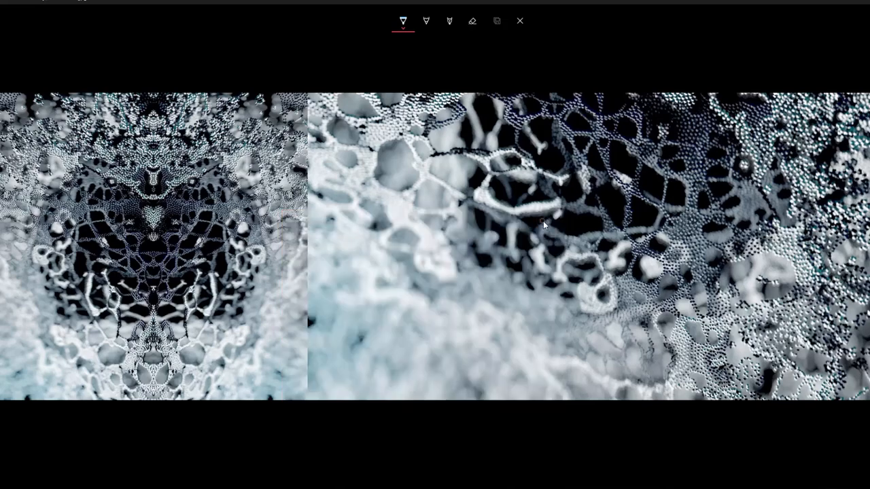